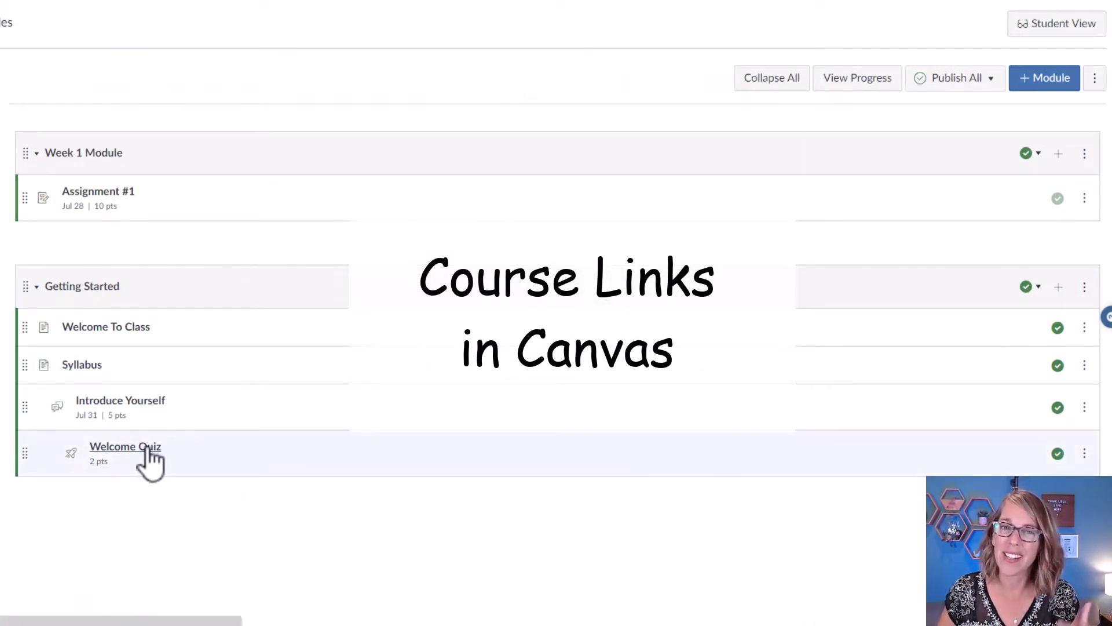
Open the Welcome Quiz from the Modules page for editing
left_click(125, 446)
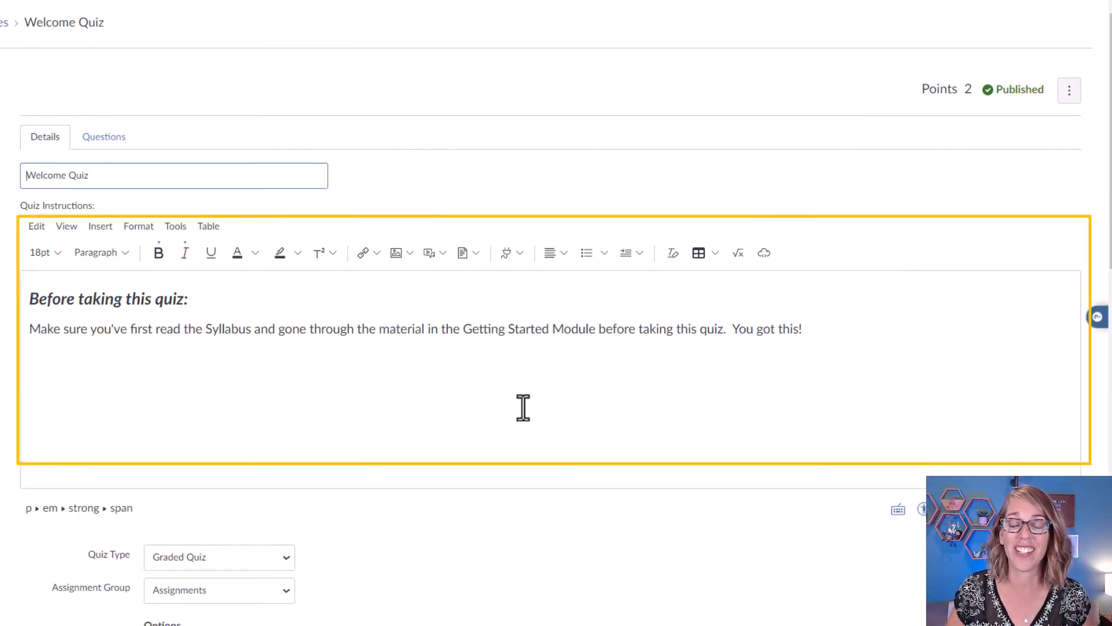
mouse_move(532, 394)
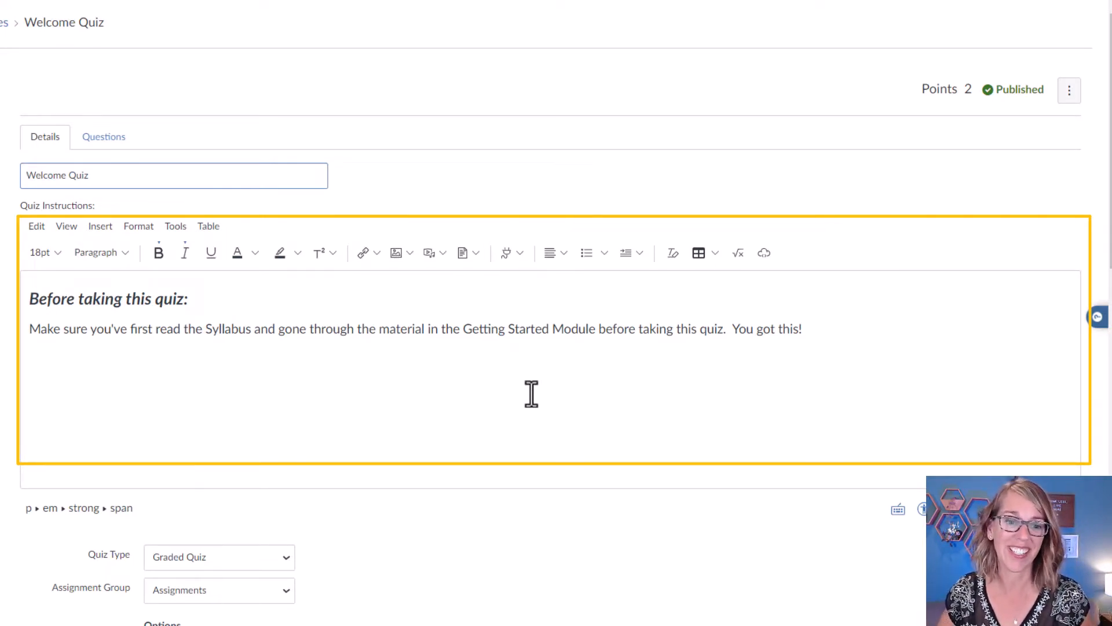
Select the word Syllabus in the instructions and start a Course Link for it
left_click(207, 328)
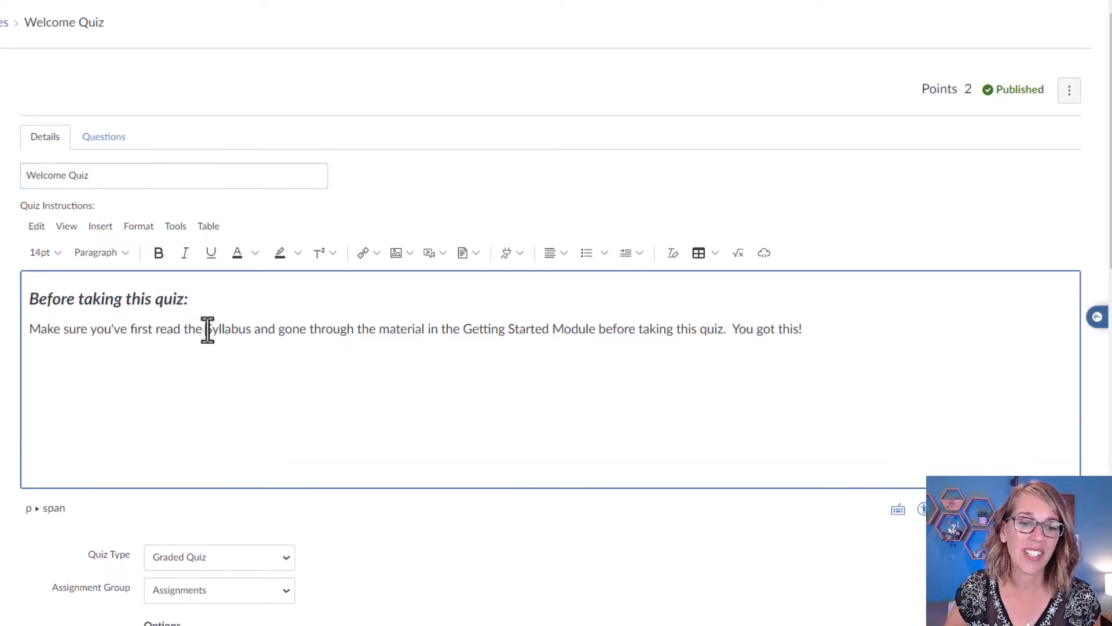
double_click(229, 327)
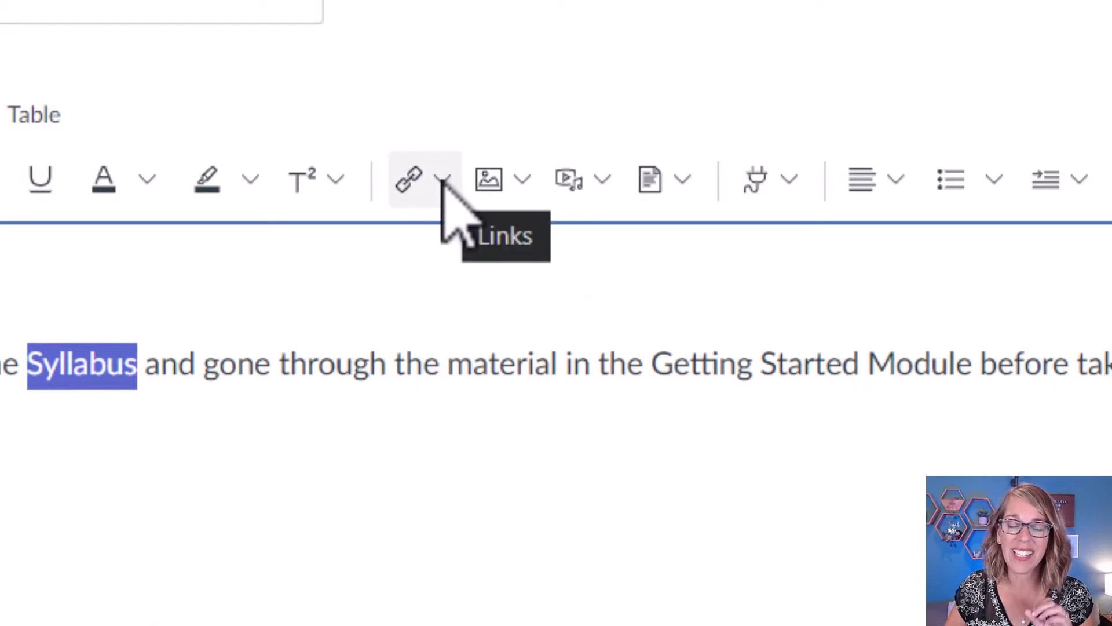
left_click(442, 178)
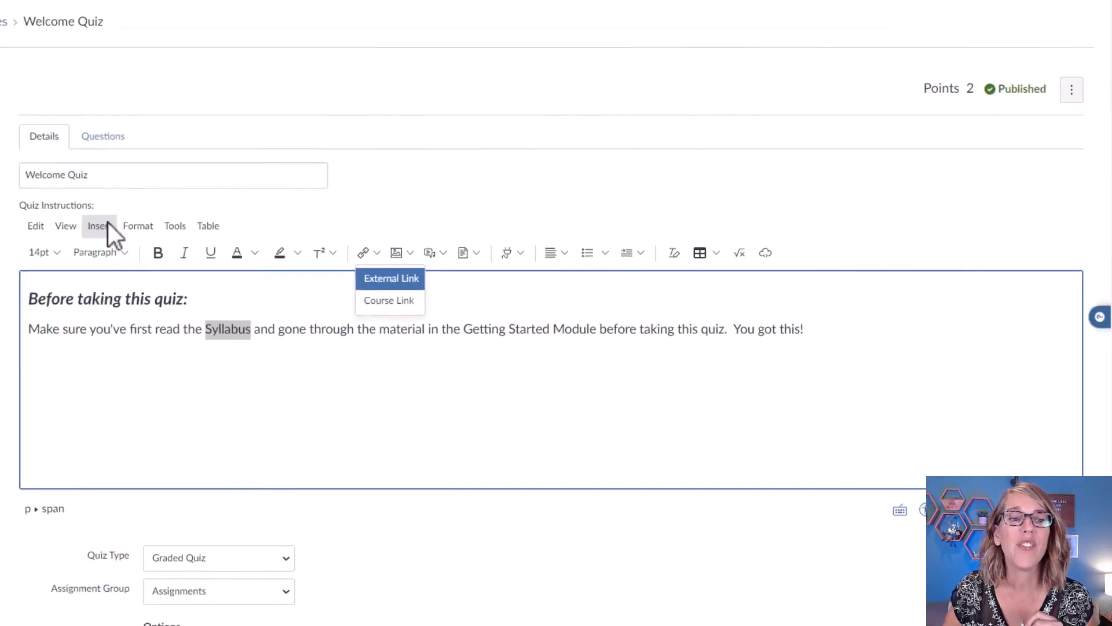
left_click(99, 226)
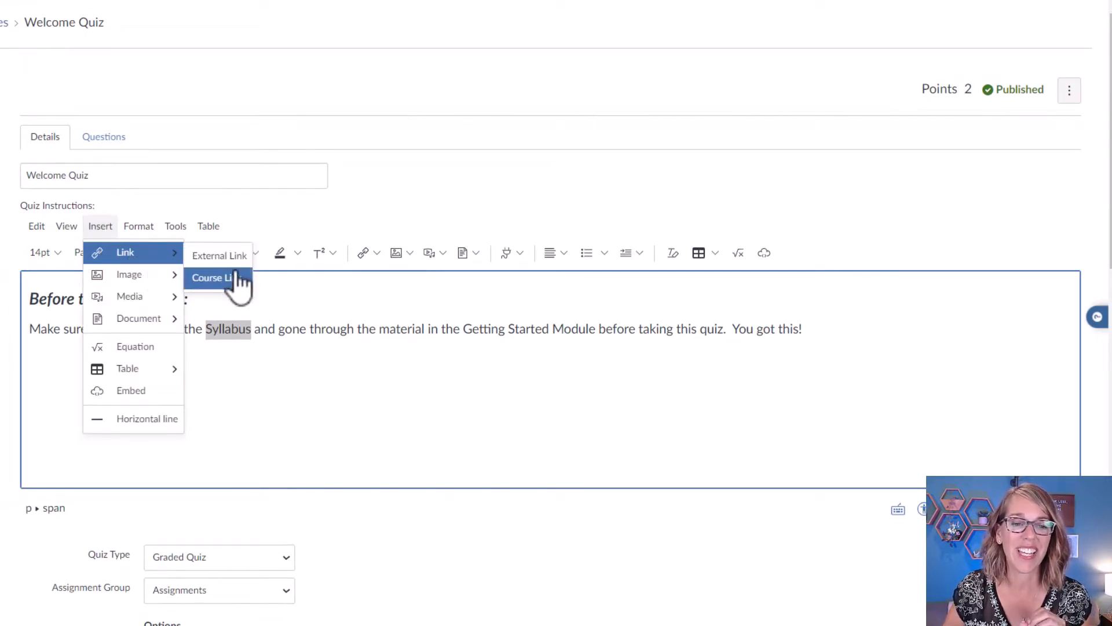
left_click(214, 277)
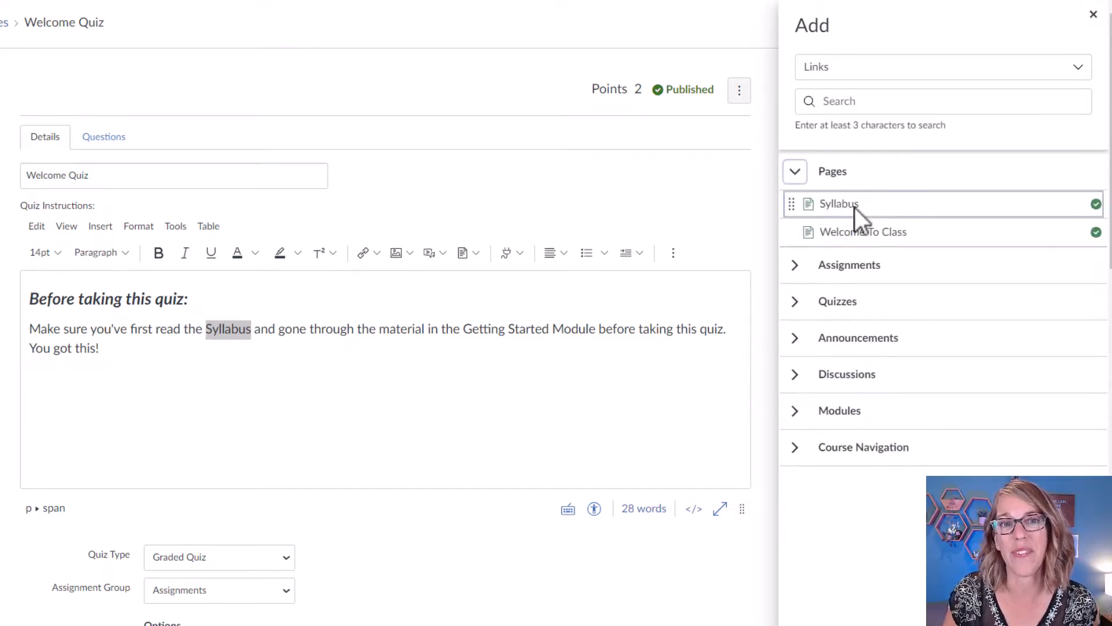
left_click(839, 204)
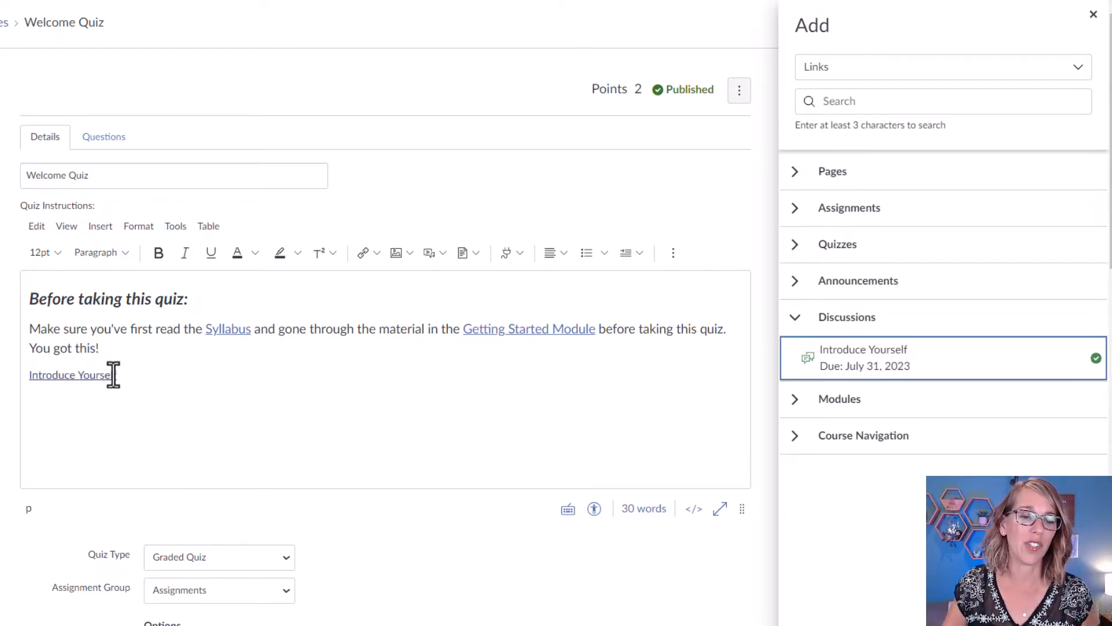
Reword the discussion link to 'CLICK HERE for the Introduce Yourself Discussion Board'
left_click(72, 374)
type(" Discussio")
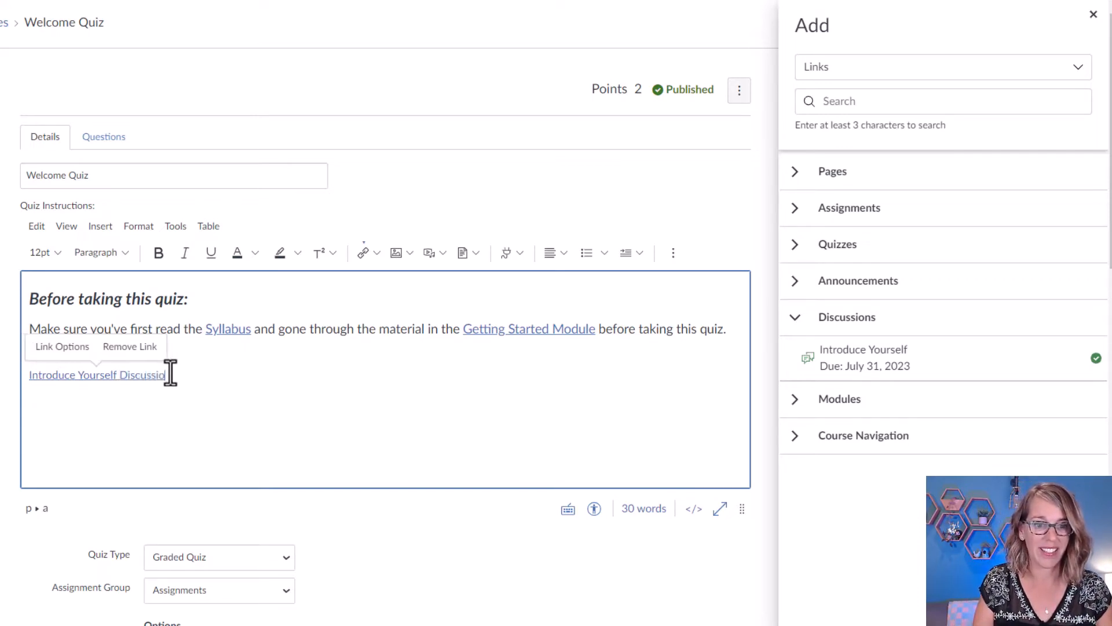
type("Board")
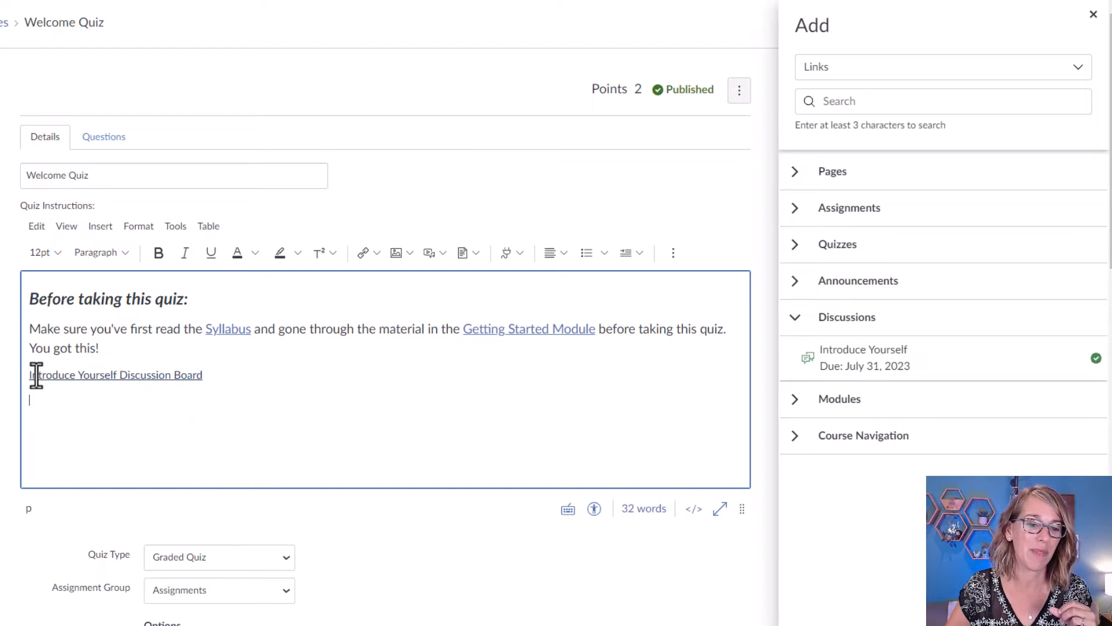
left_click(116, 375)
type("CLICK HERE ")
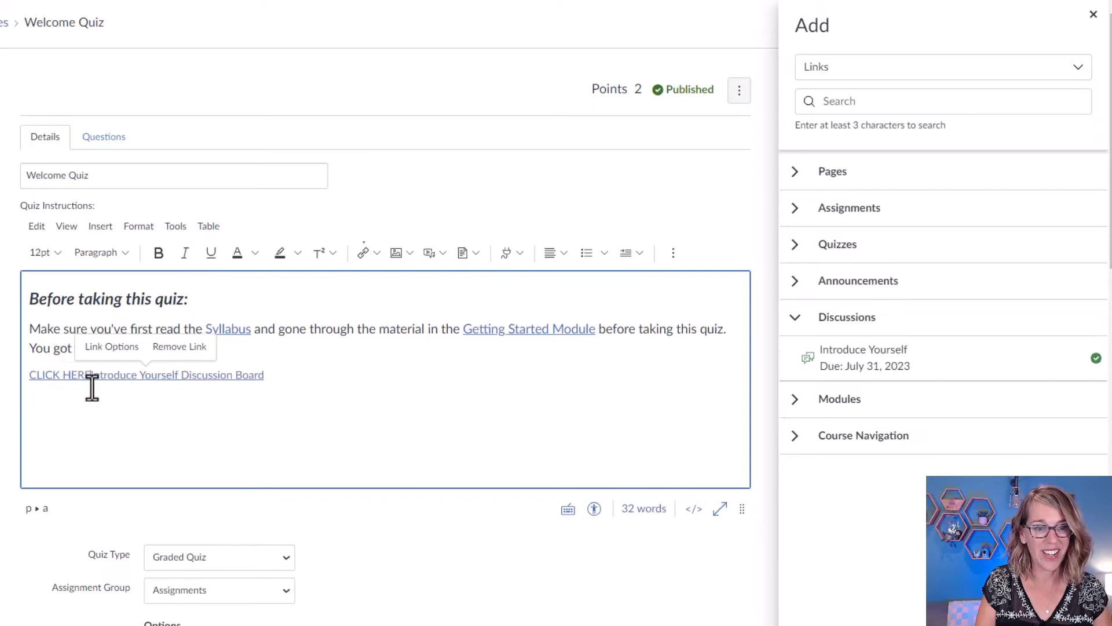
type("for the")
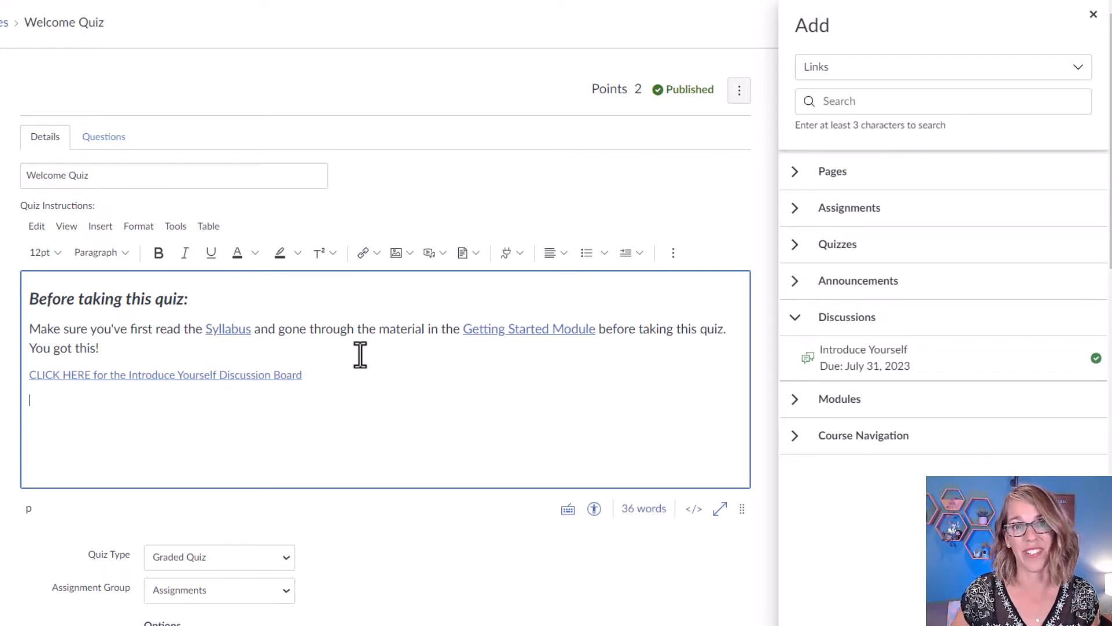
mouse_move(228, 334)
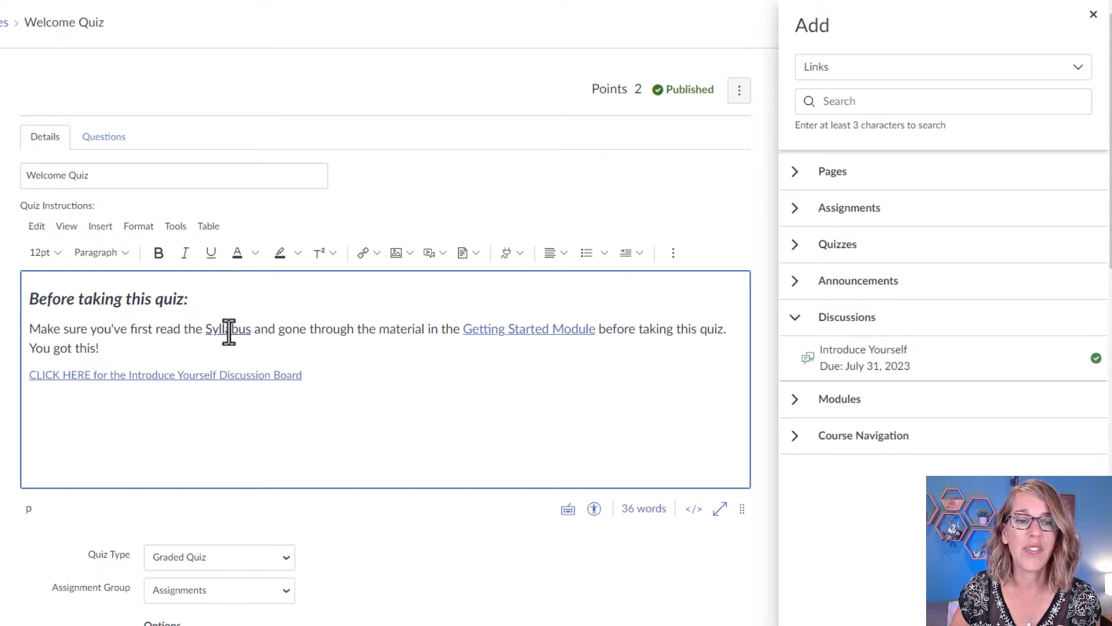
Select the existing Syllabus link and open its Link Options panel
left_click(228, 328)
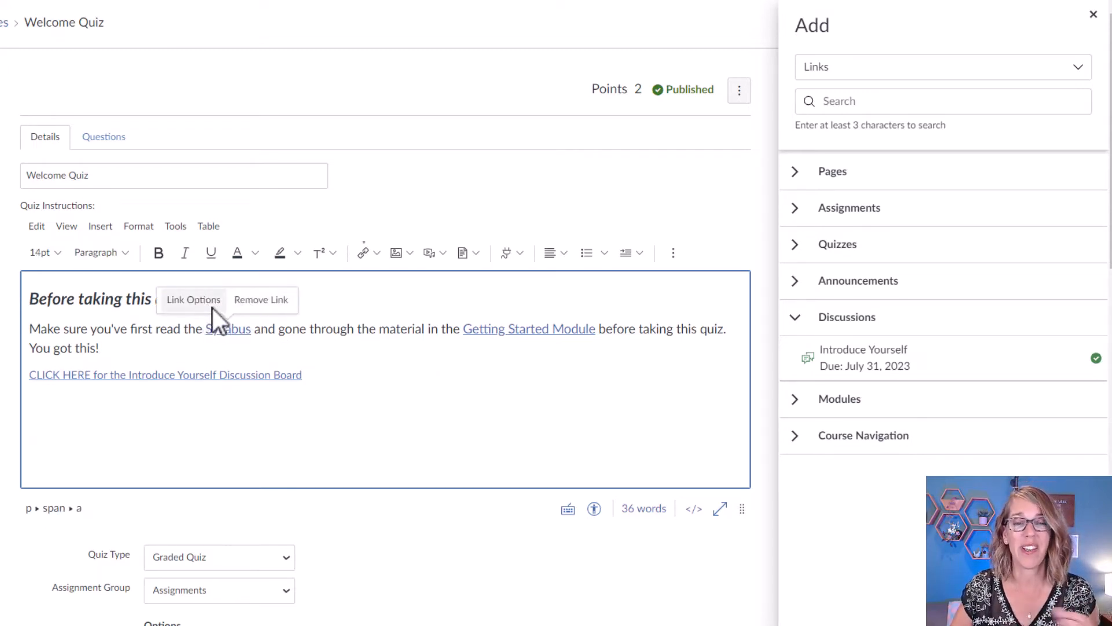
left_click(194, 299)
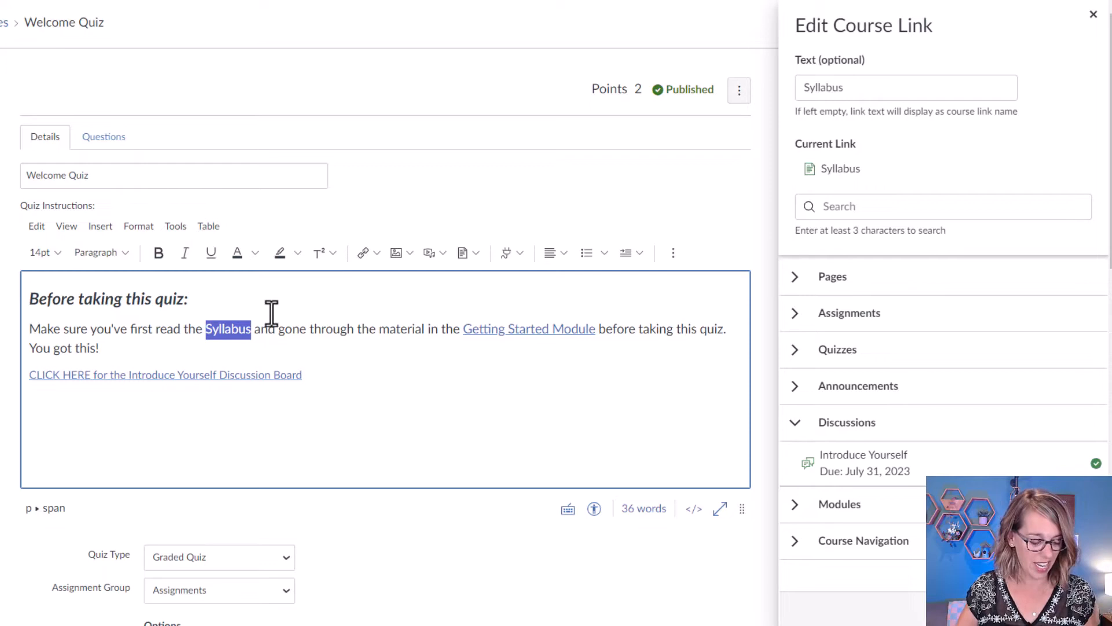
left_click(228, 328)
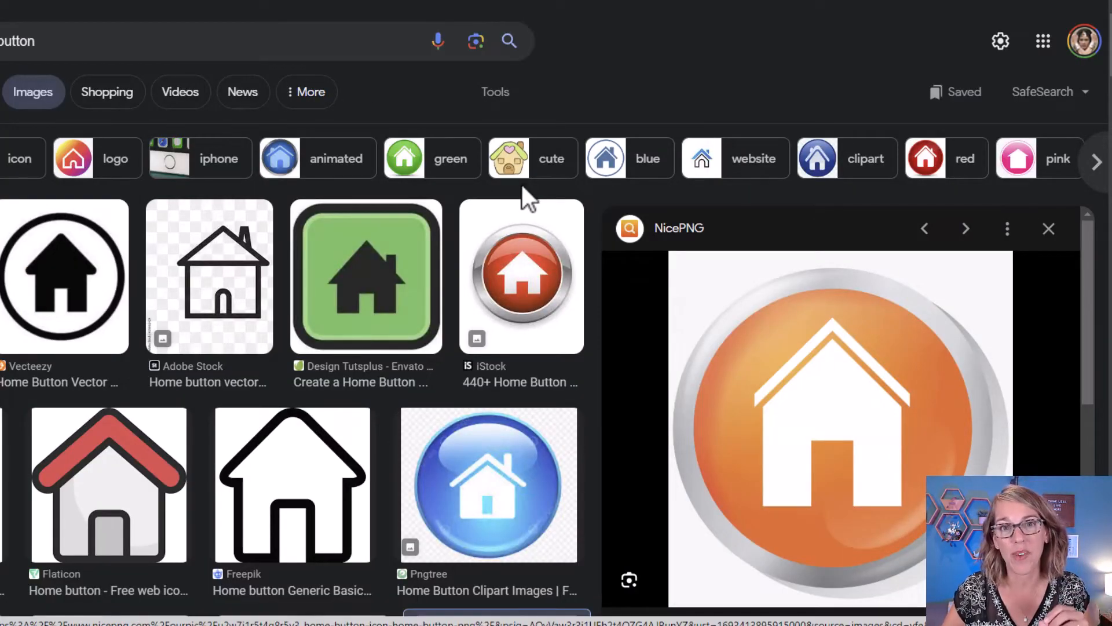
mouse_move(841, 415)
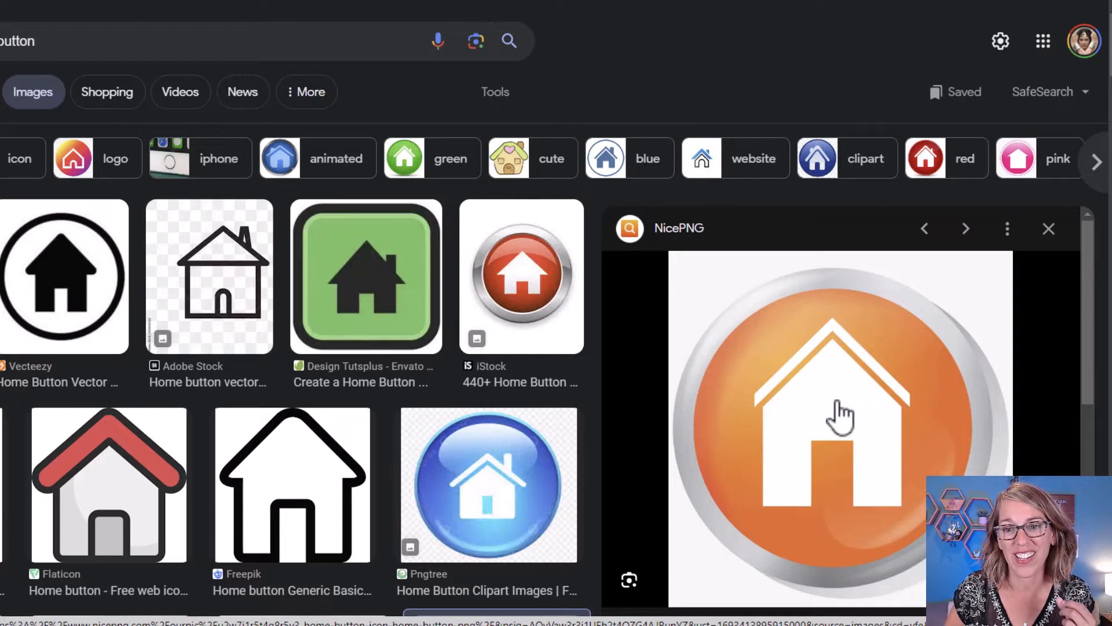
Bring up the save/copy options for the orange home-button image result
right_click(841, 414)
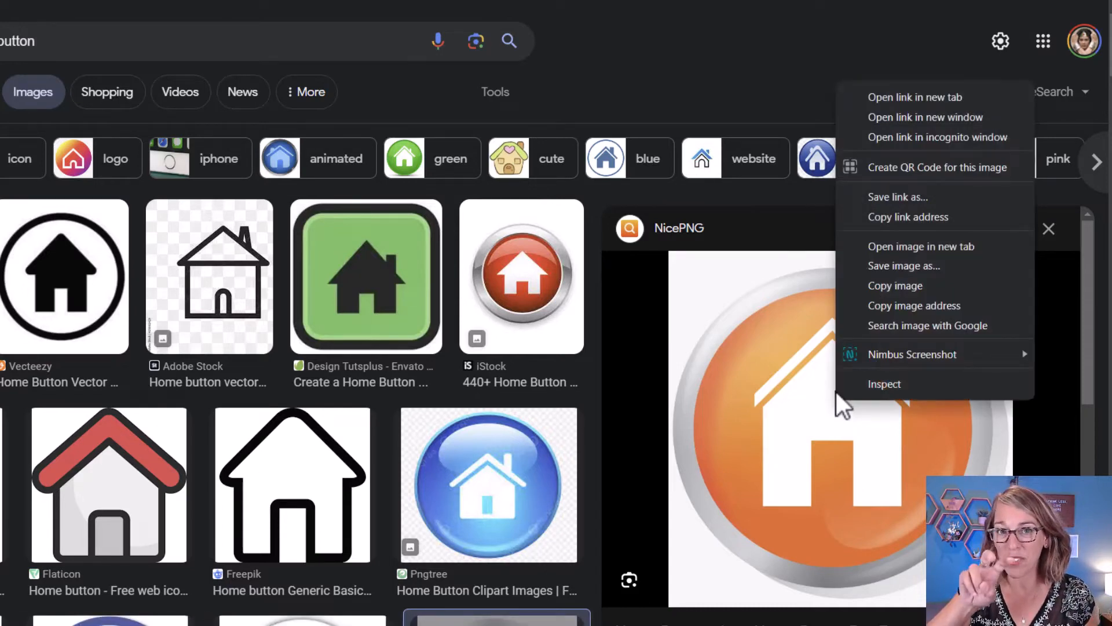
mouse_move(914, 304)
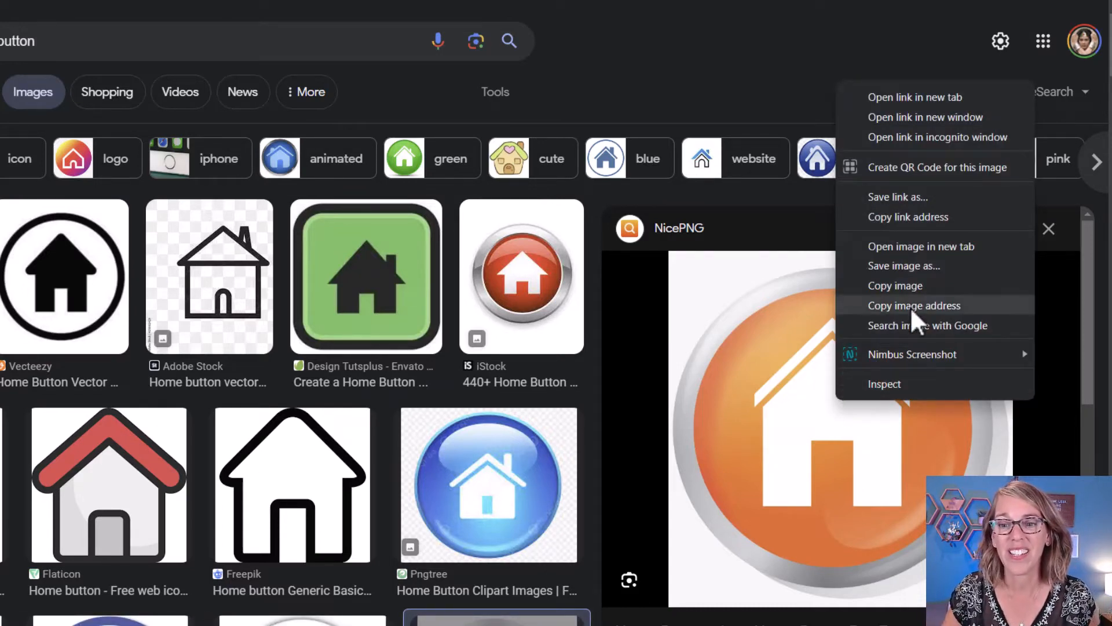
mouse_move(916, 285)
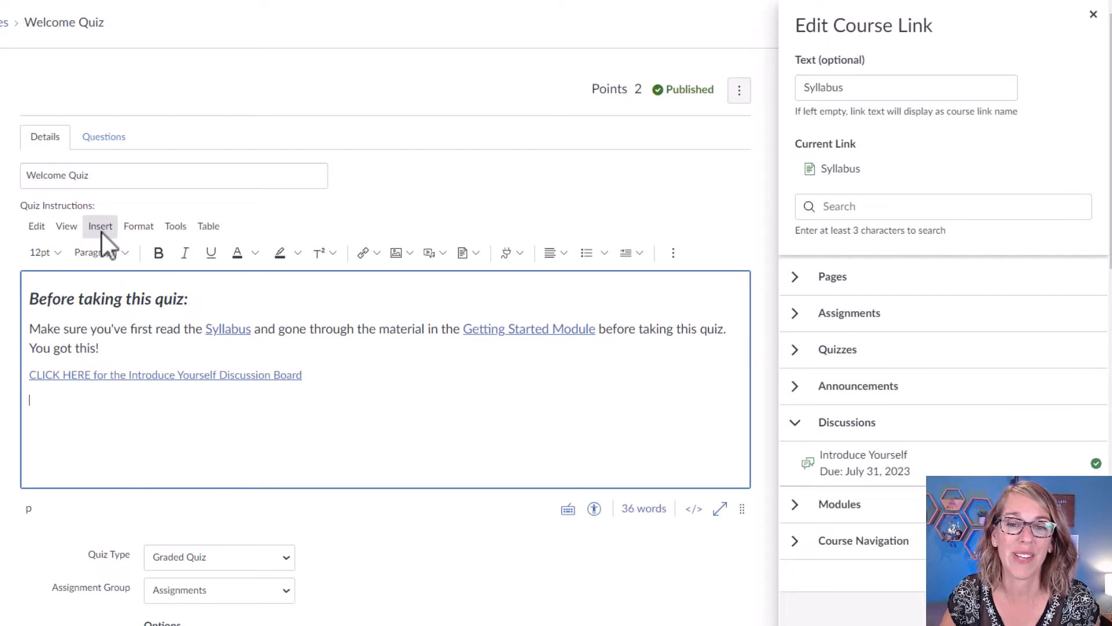
mouse_move(400, 253)
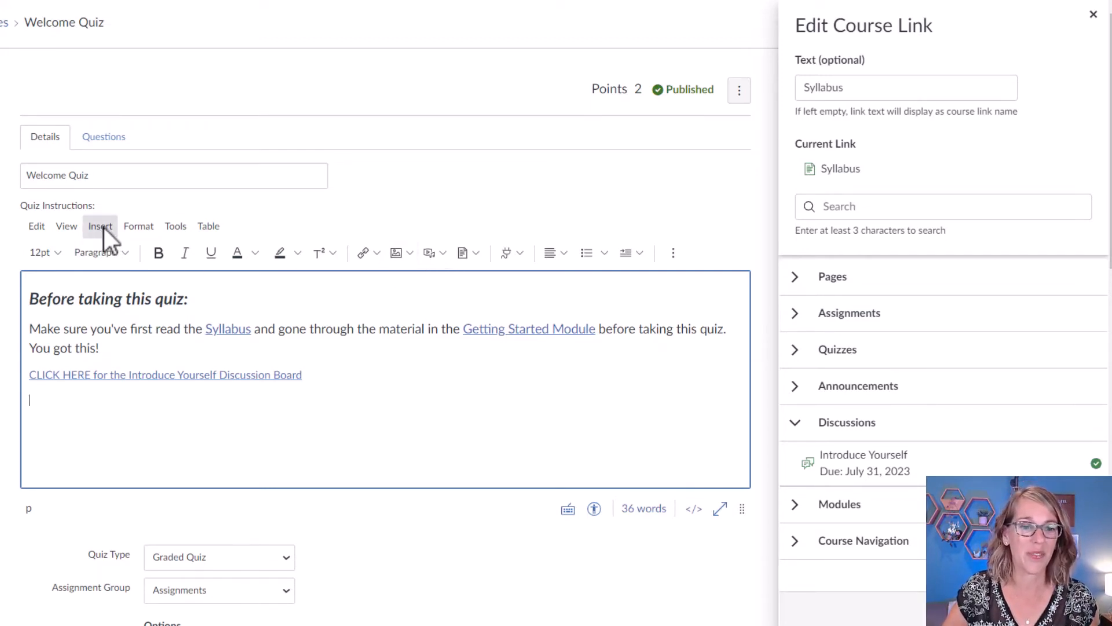
Upload the Home Button image file and insert it into the quiz instructions
left_click(100, 226)
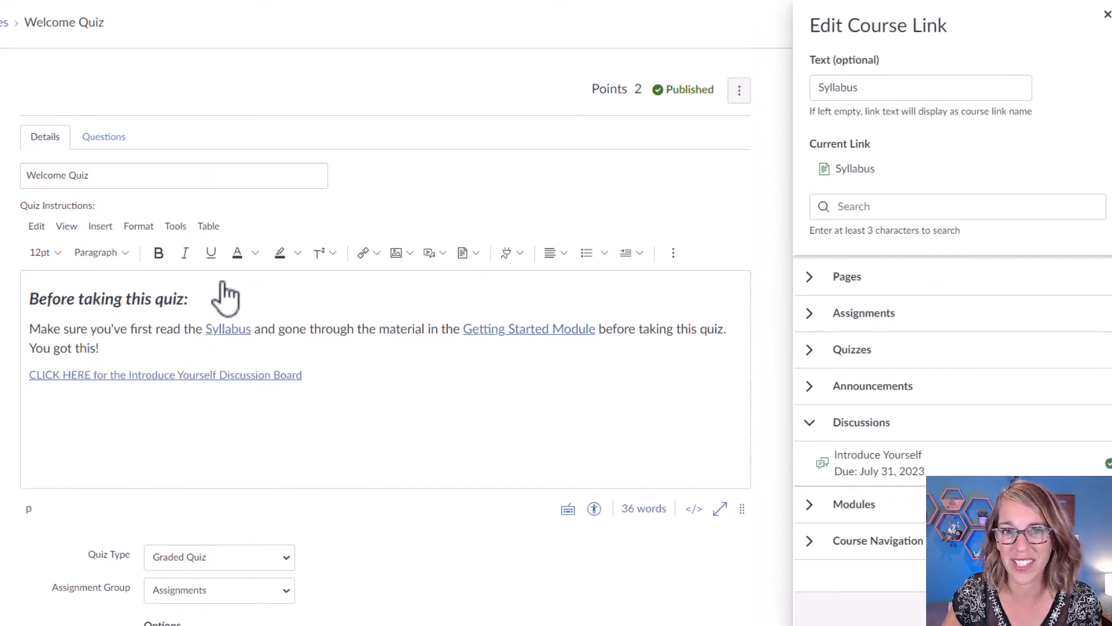
left_click(395, 252)
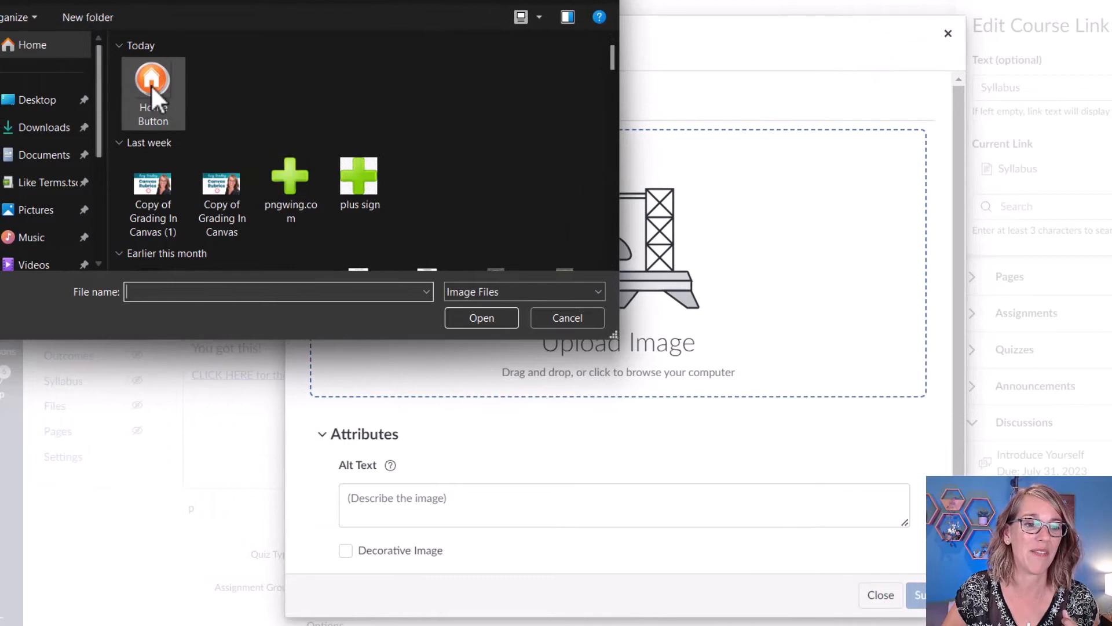
left_click(153, 92)
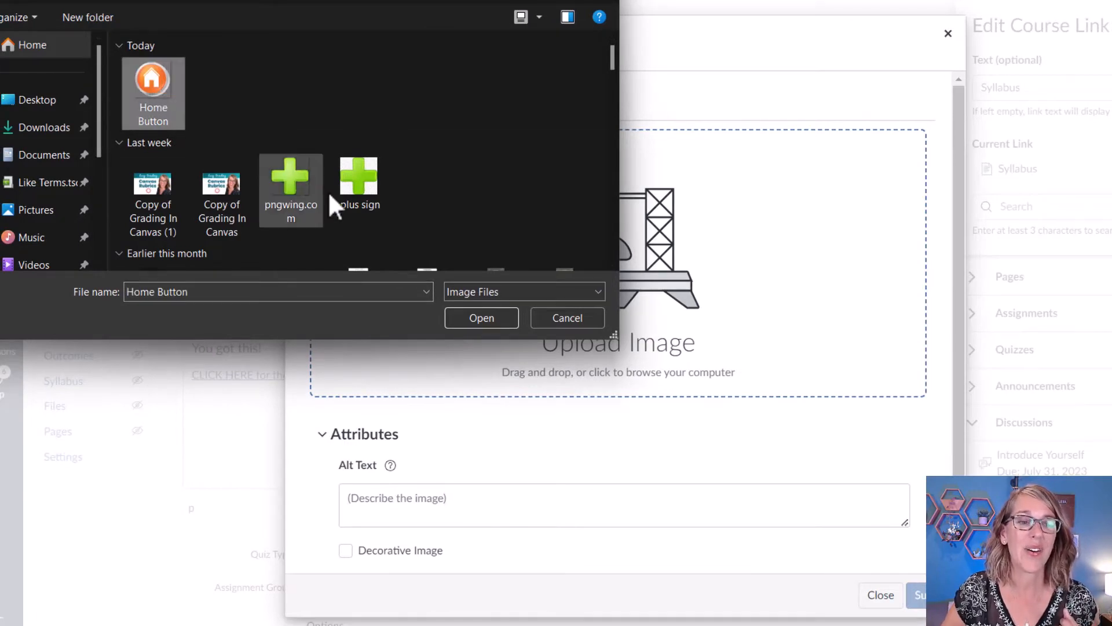
left_click(481, 317)
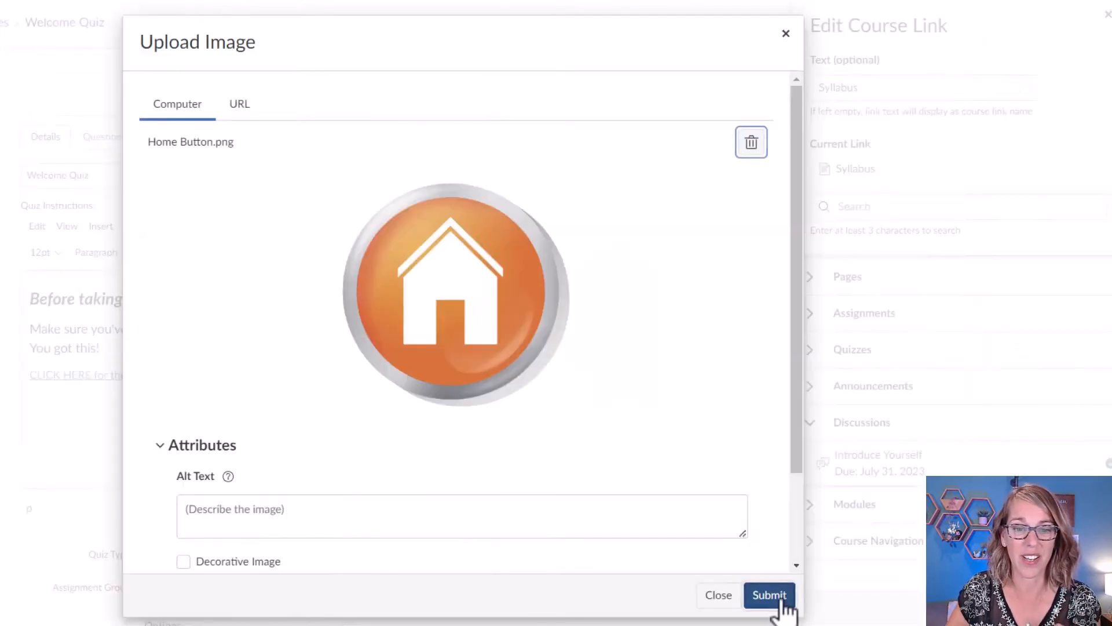
left_click(769, 595)
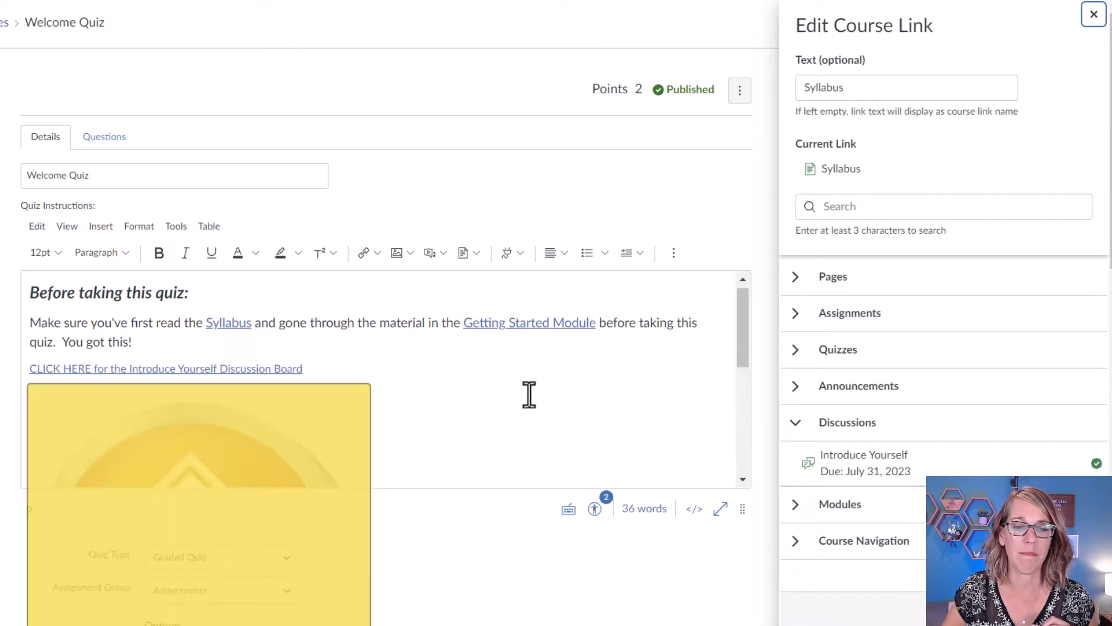
Resize the large home-button image down to a small icon below the discussion link
scroll("down", 3)
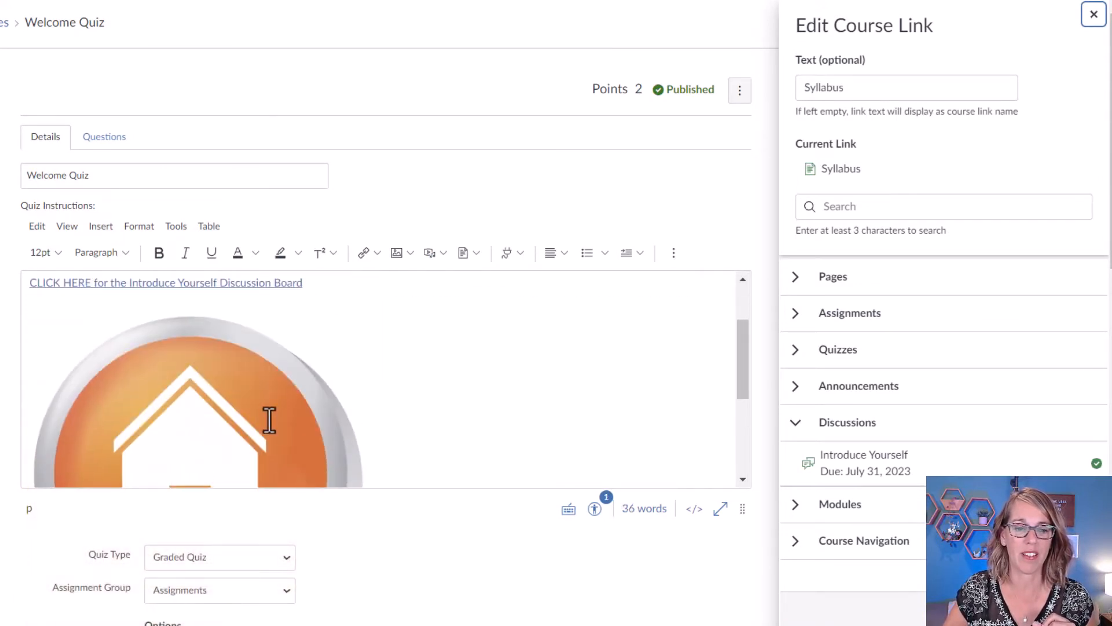
left_click(191, 418)
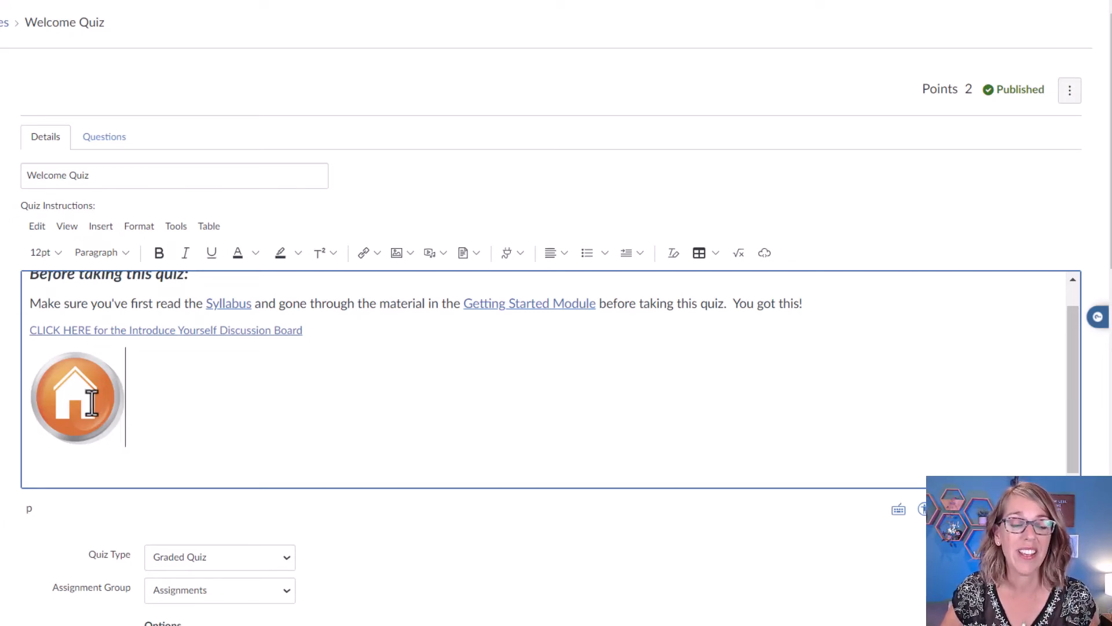
left_click(78, 397)
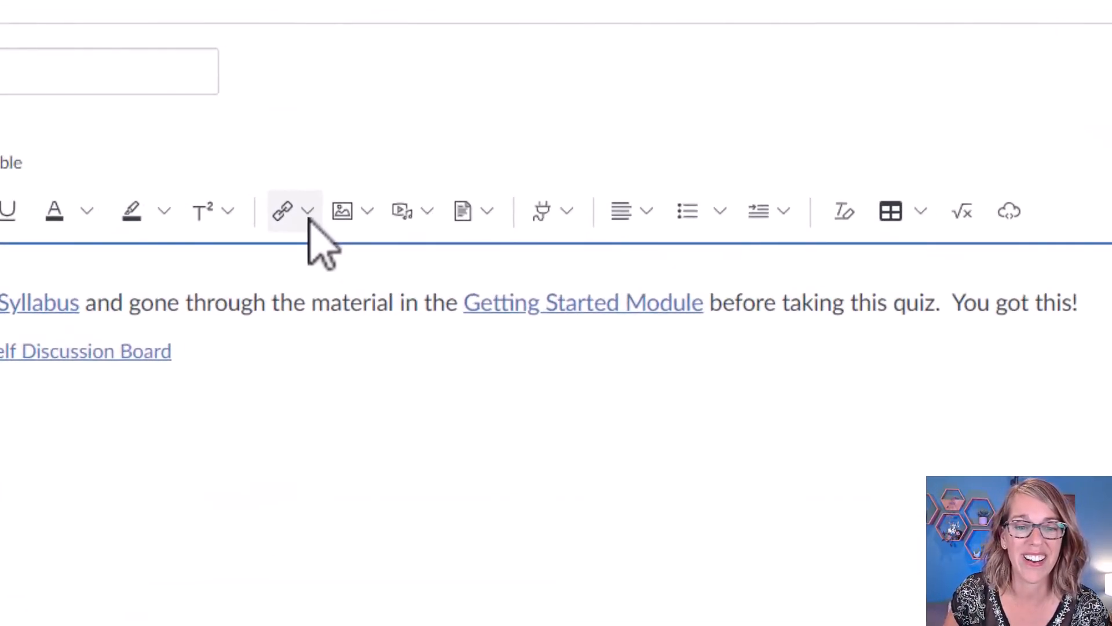
mouse_move(281, 206)
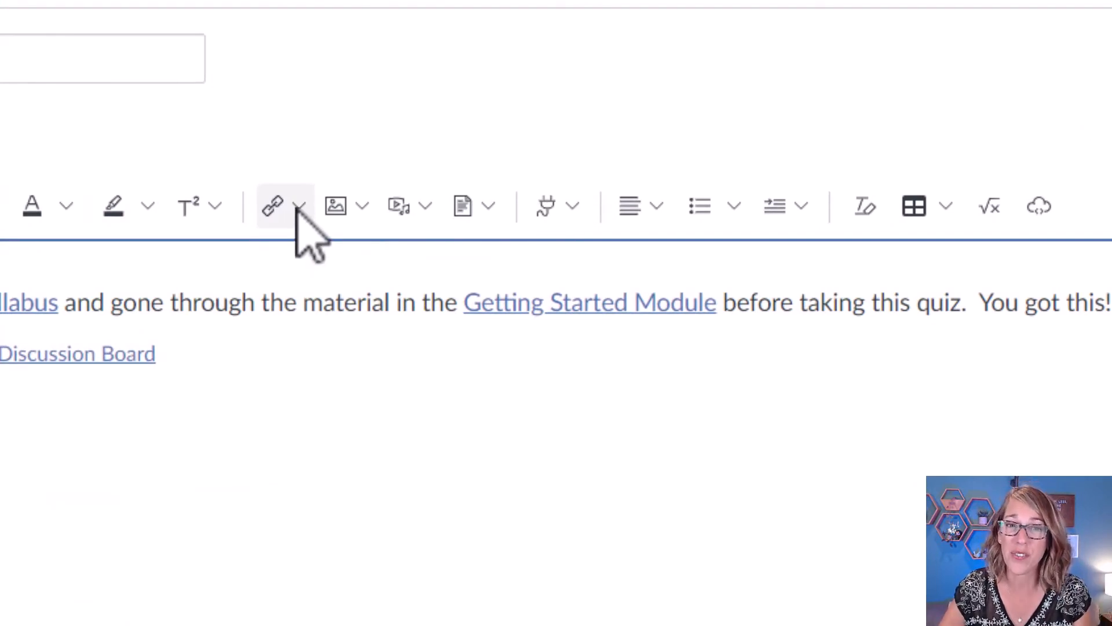
Link the small home-button image to the course Home page via Course Navigation
left_click(299, 205)
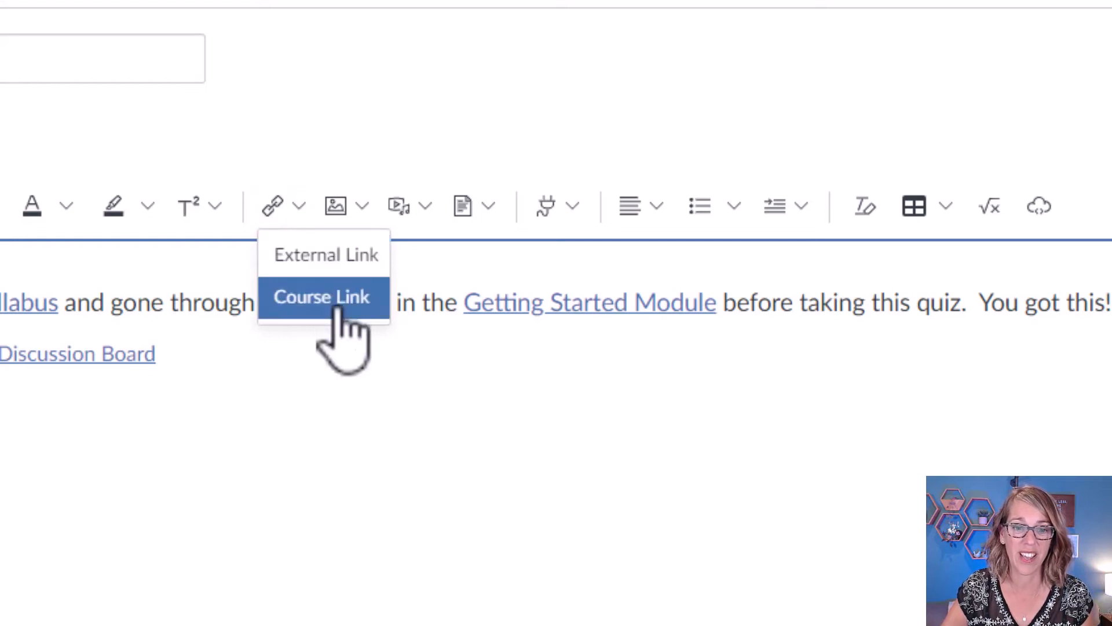
left_click(322, 297)
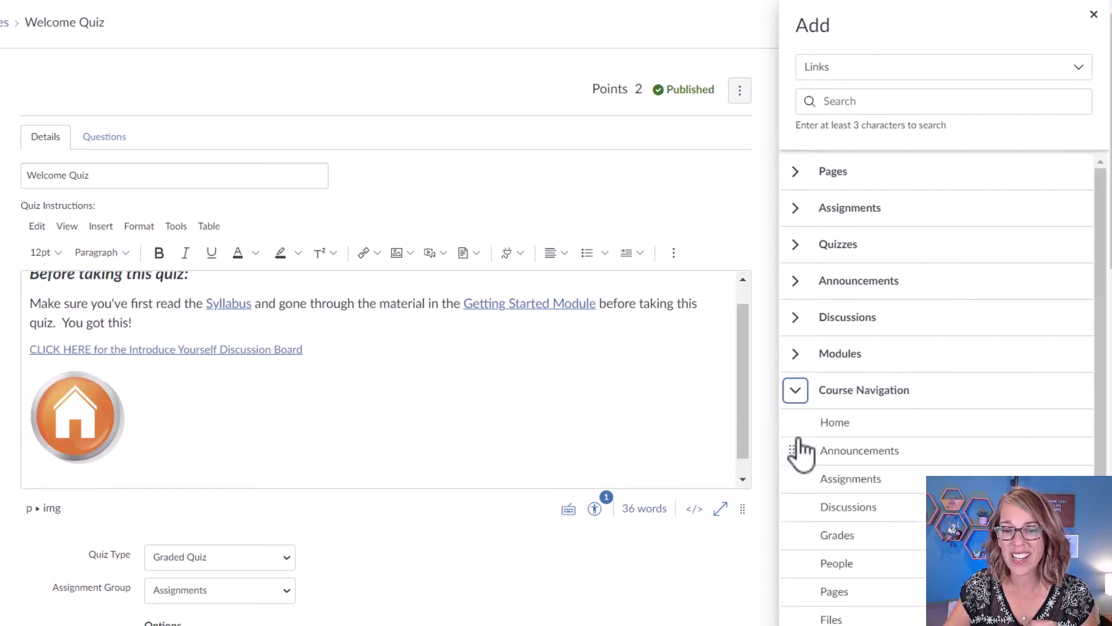
mouse_move(859, 432)
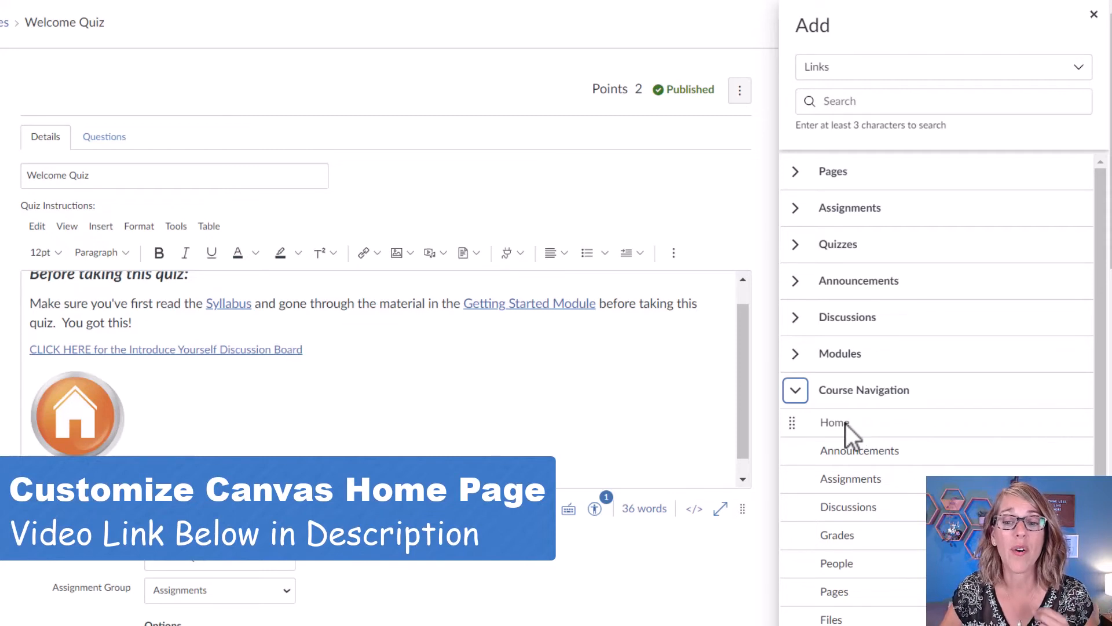
left_click(78, 415)
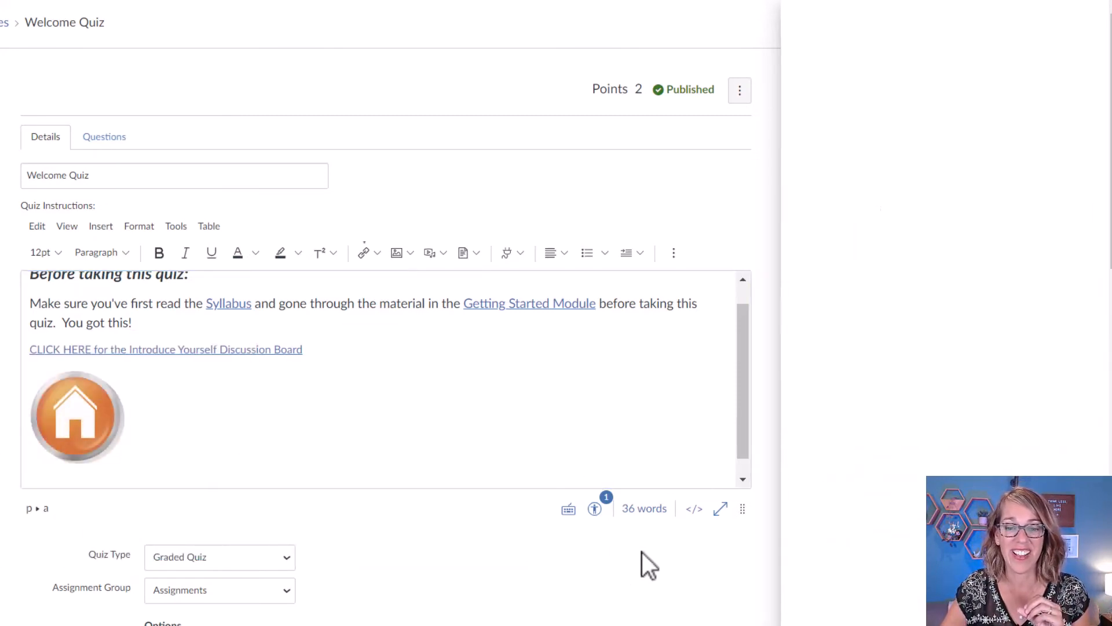
Save the Welcome Quiz, review it, and reopen it for editing
scroll("down", 3)
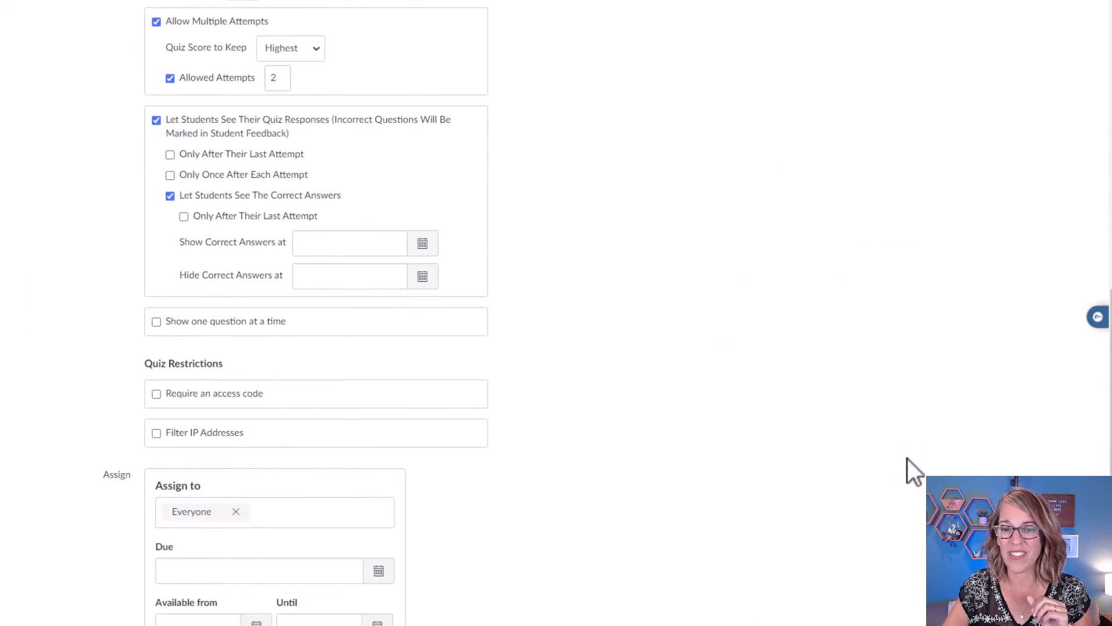
scroll("down", 3)
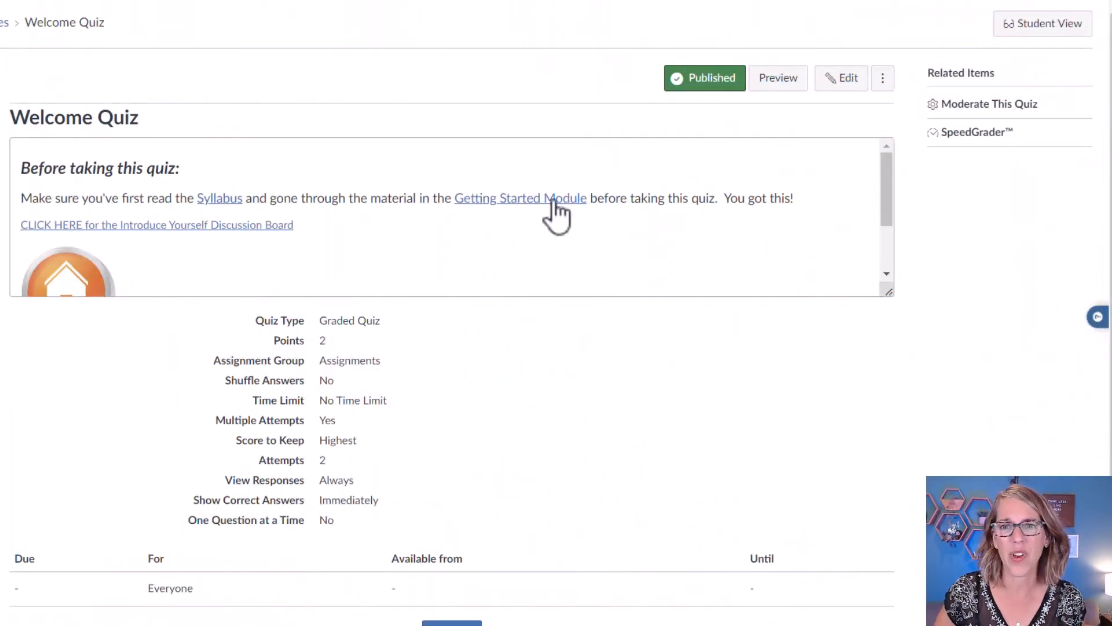
left_click(841, 77)
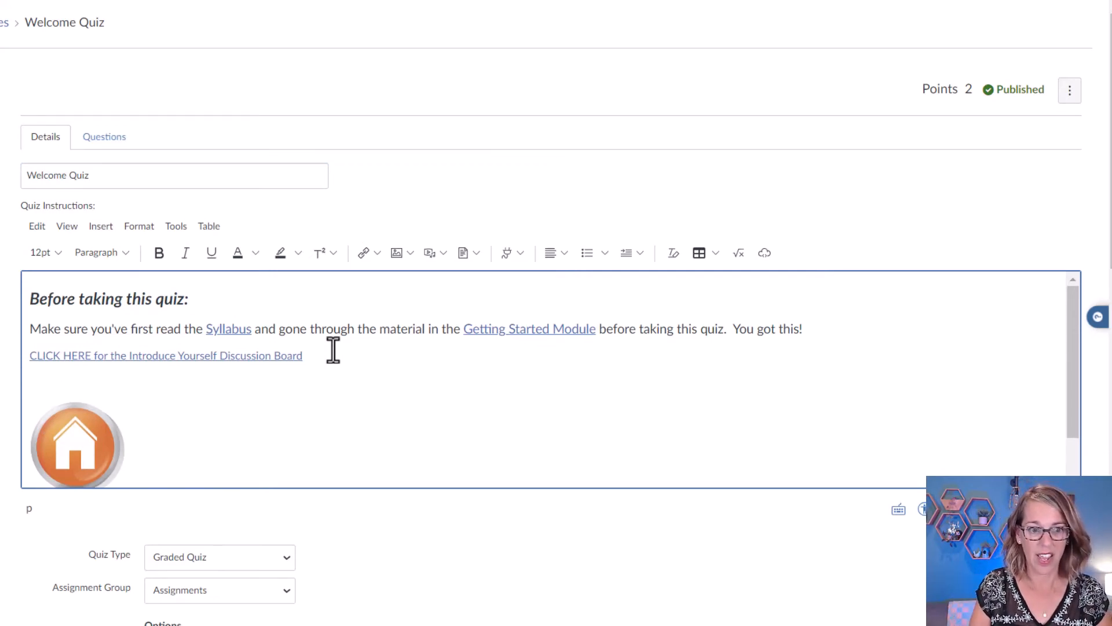
Add the line 'Click here to go to my syllabus on the web' to the instructions
type("Click here to go to the s")
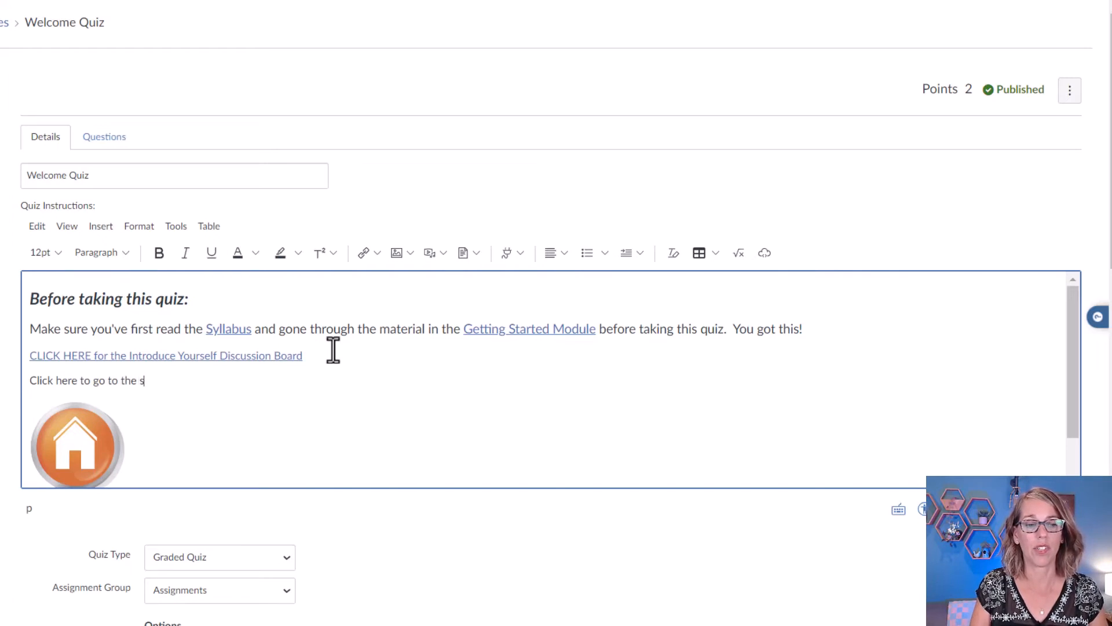
key("BackSpace")
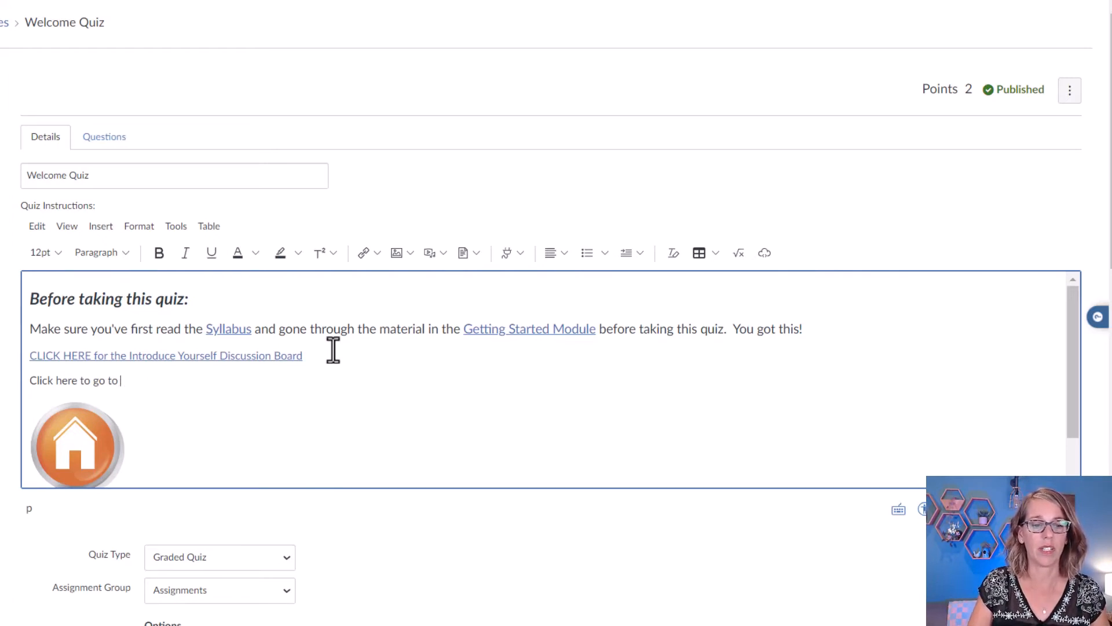
type("my syllabus d")
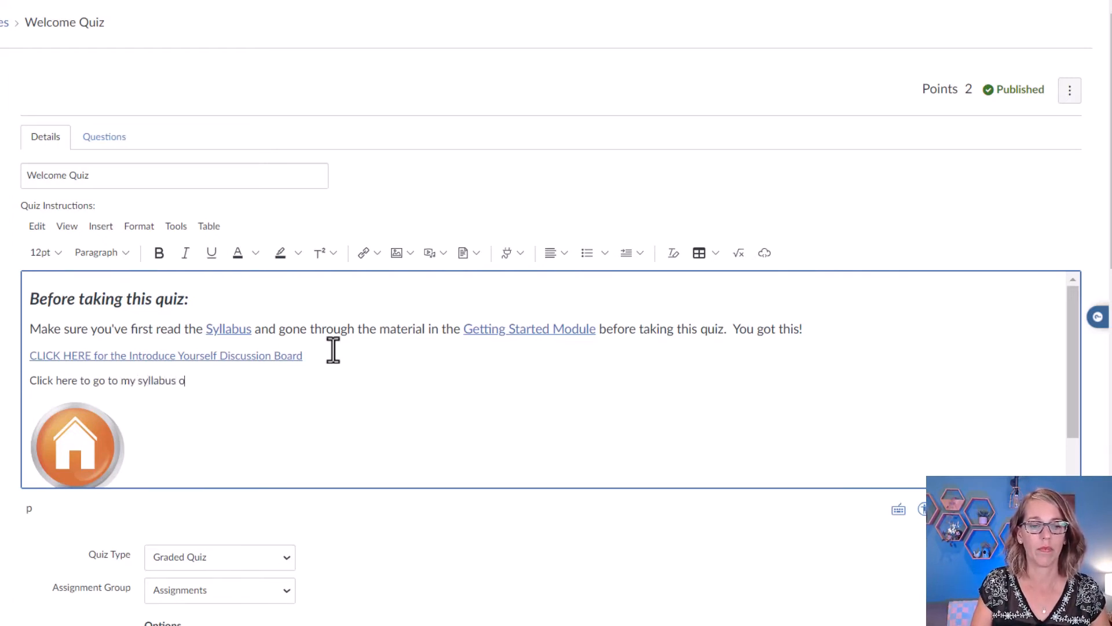
type("on the web")
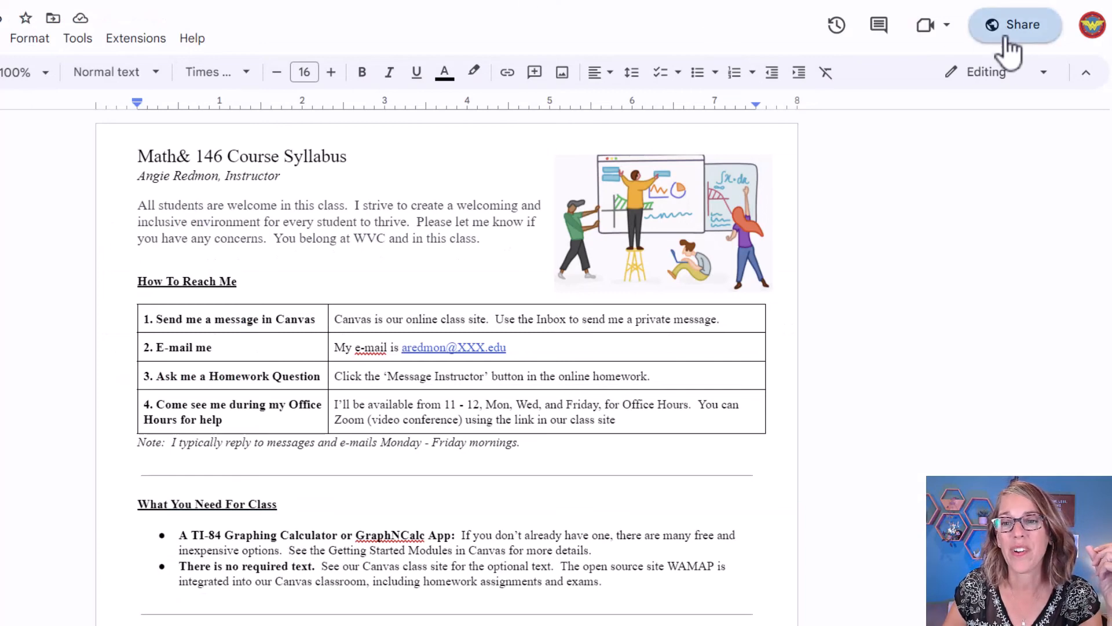
Copy the Math 146 syllabus's shareable viewer link from Google Docs sharing
left_click(1015, 25)
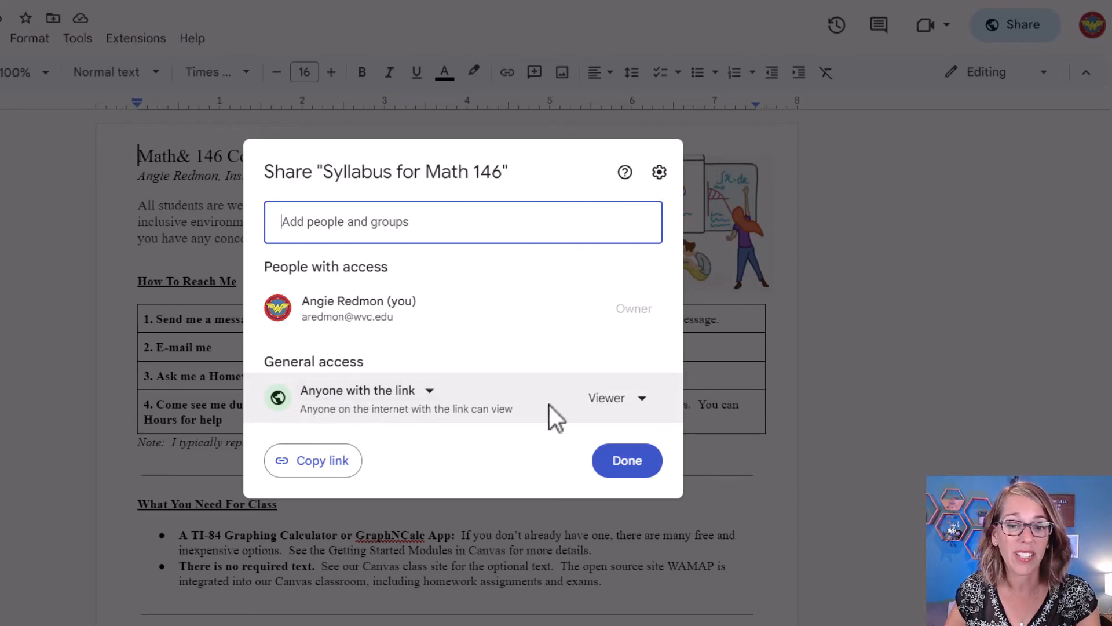
mouse_move(333, 468)
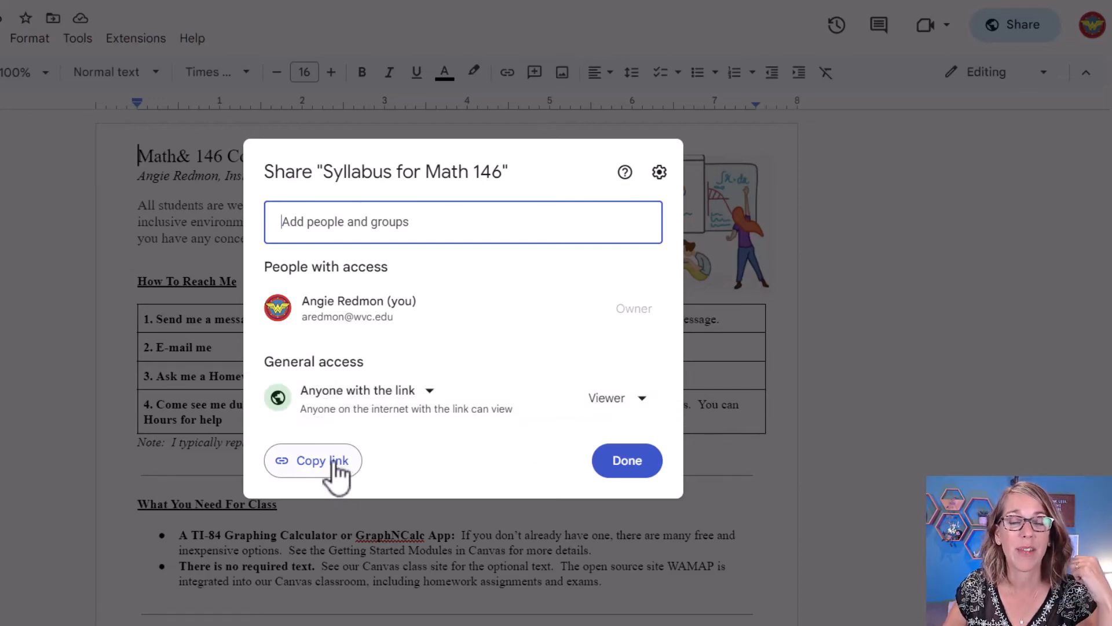
left_click(313, 460)
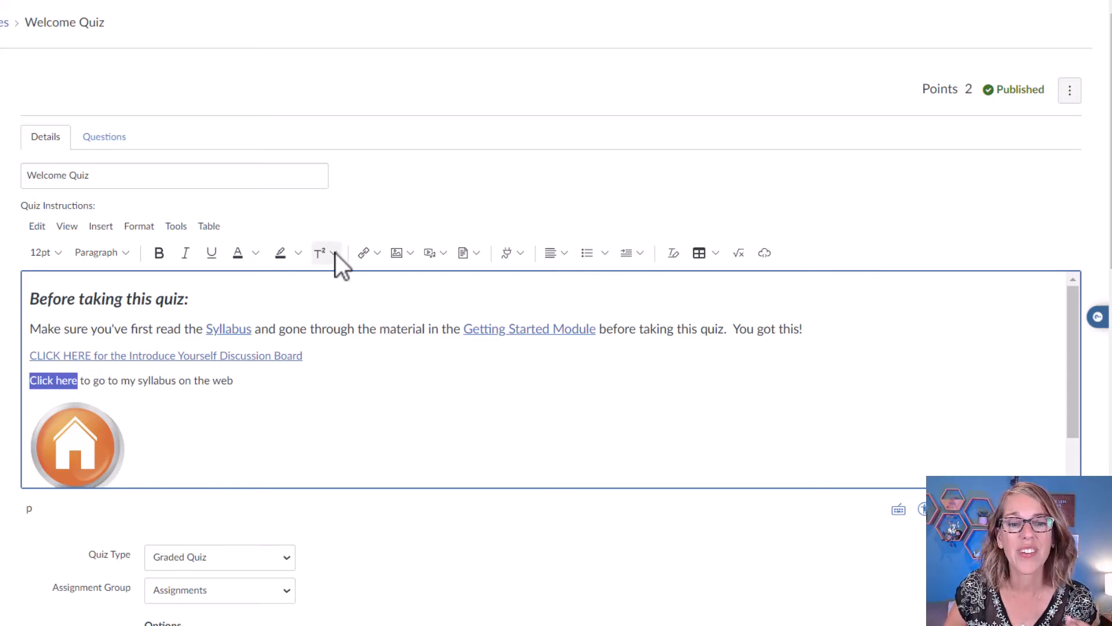
mouse_move(364, 253)
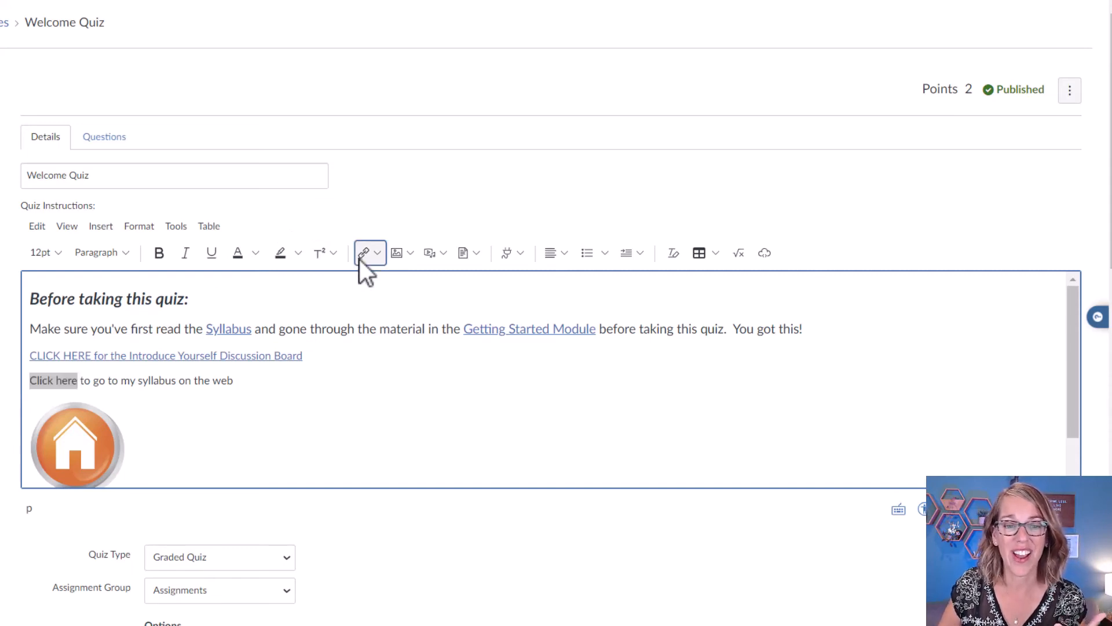
Bring up the Insert Link dialog for the words 'Click here' as an External Link
left_click(363, 253)
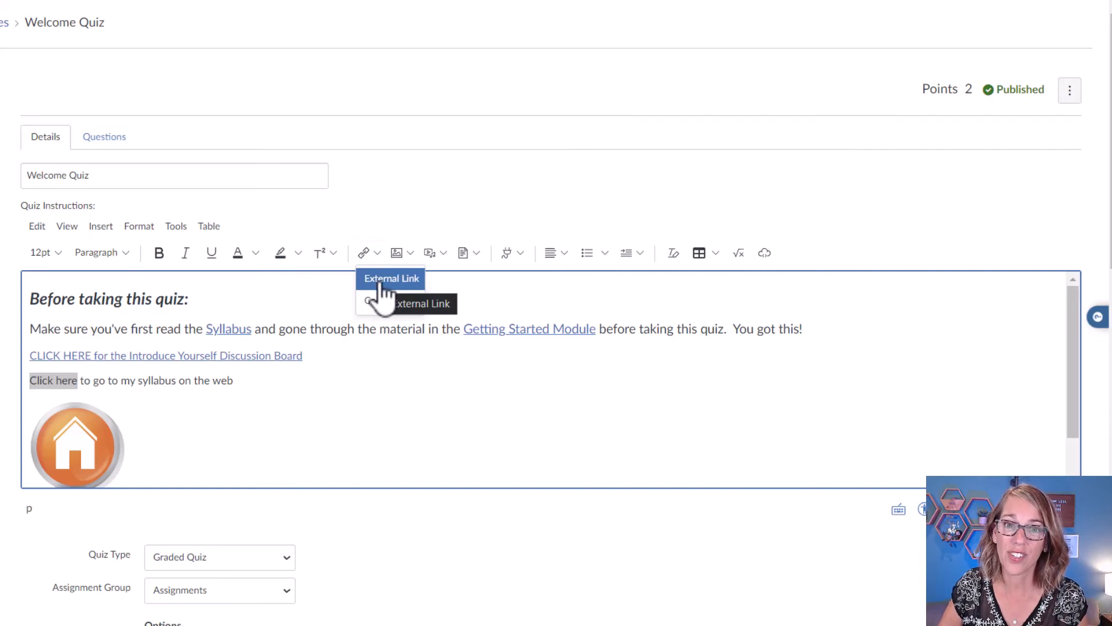
left_click(99, 226)
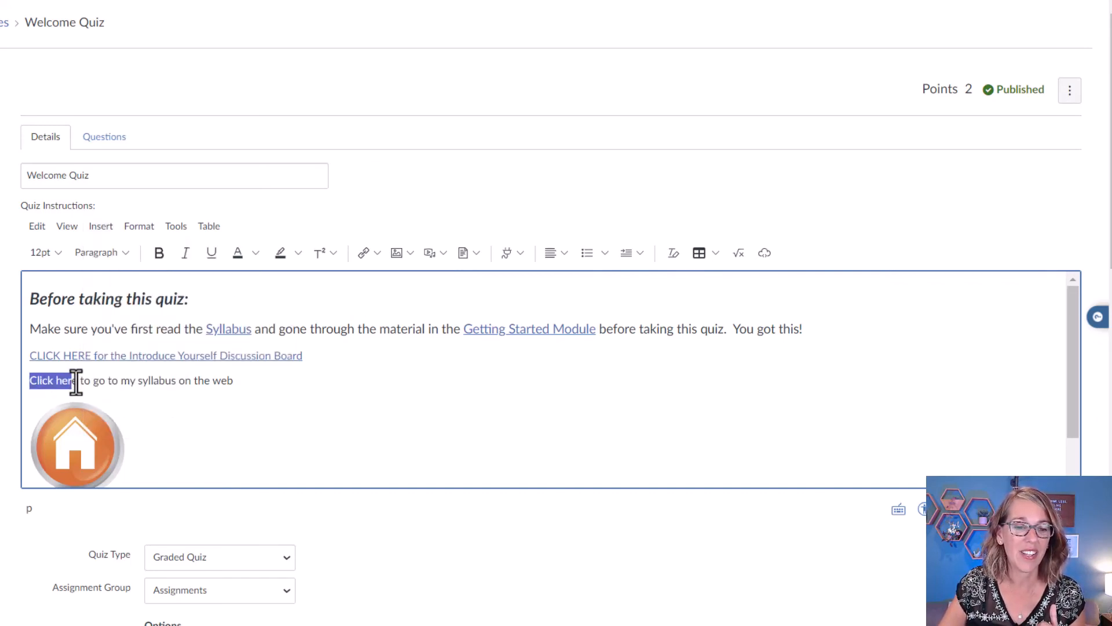
key("ctrl+k")
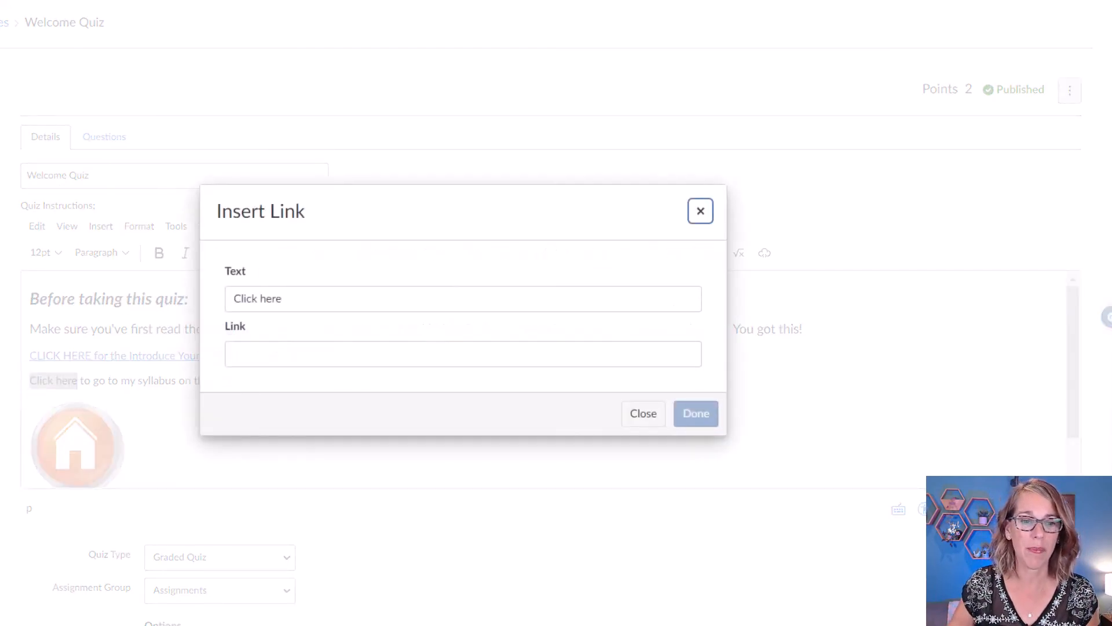
Paste the syllabus Google Doc URL as the link for 'Click here' and confirm
left_click(463, 354)
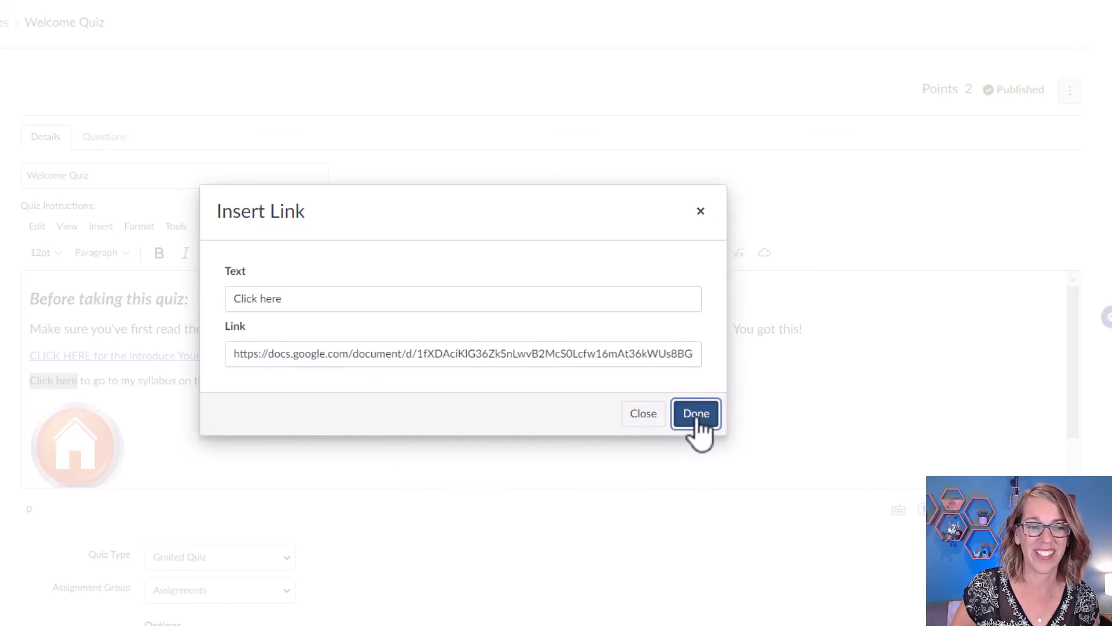
left_click(696, 413)
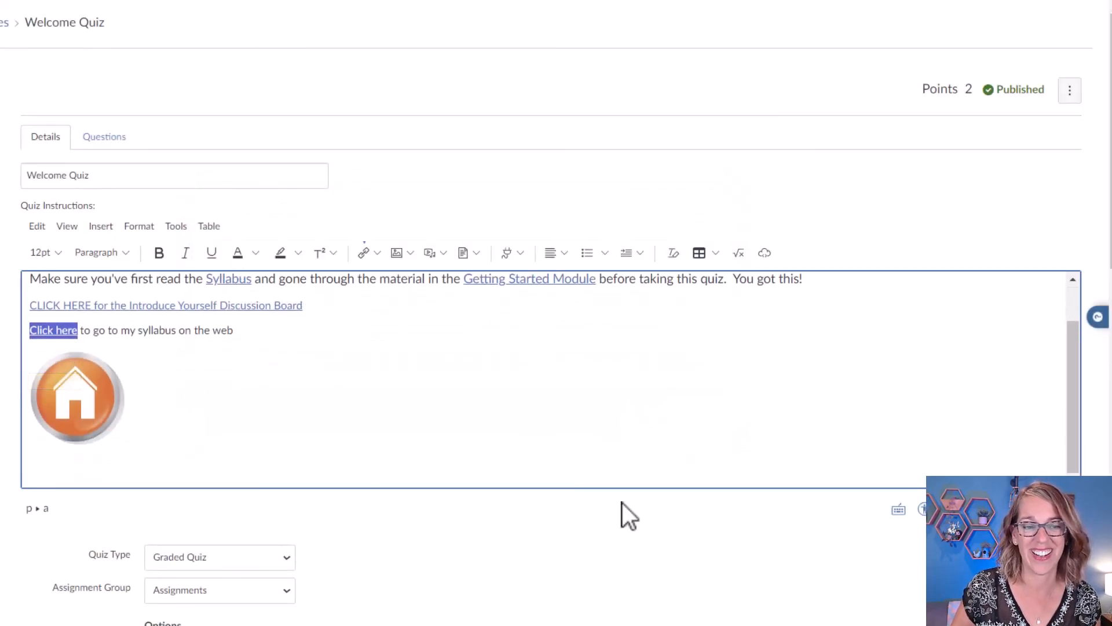